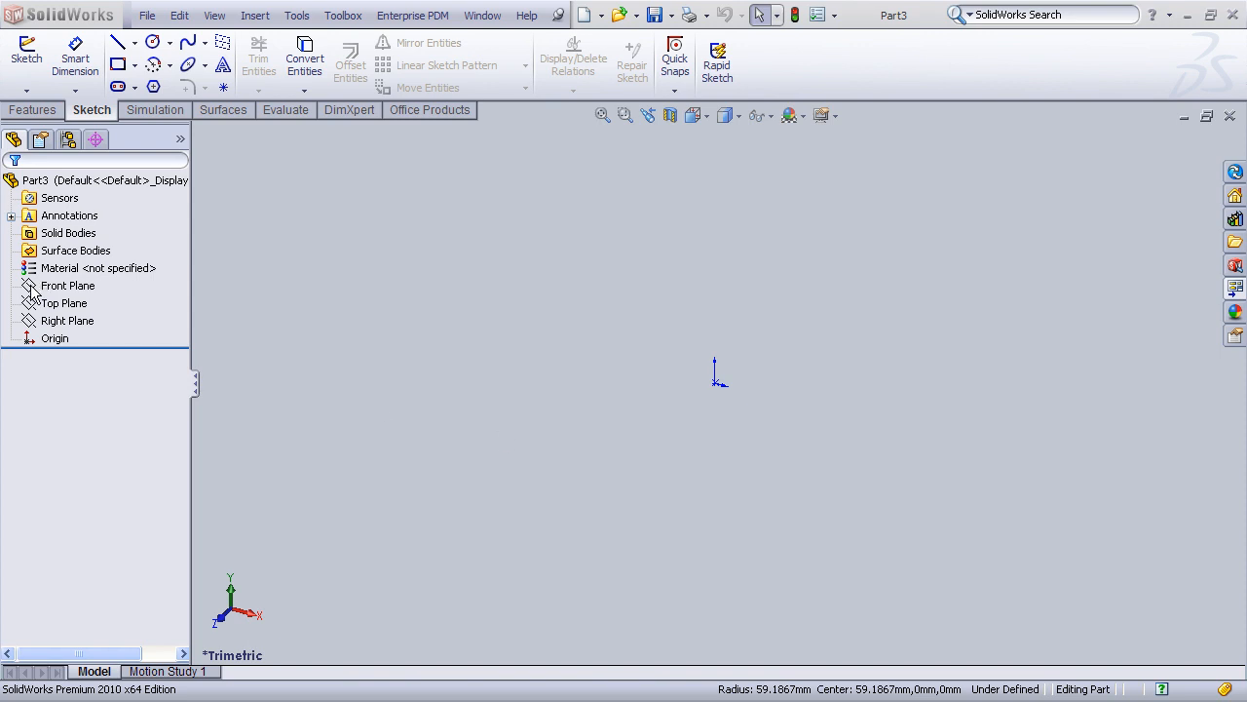
Step: Sketch a centerpoint arc from the origin on the Front Plane
left_click(68, 285)
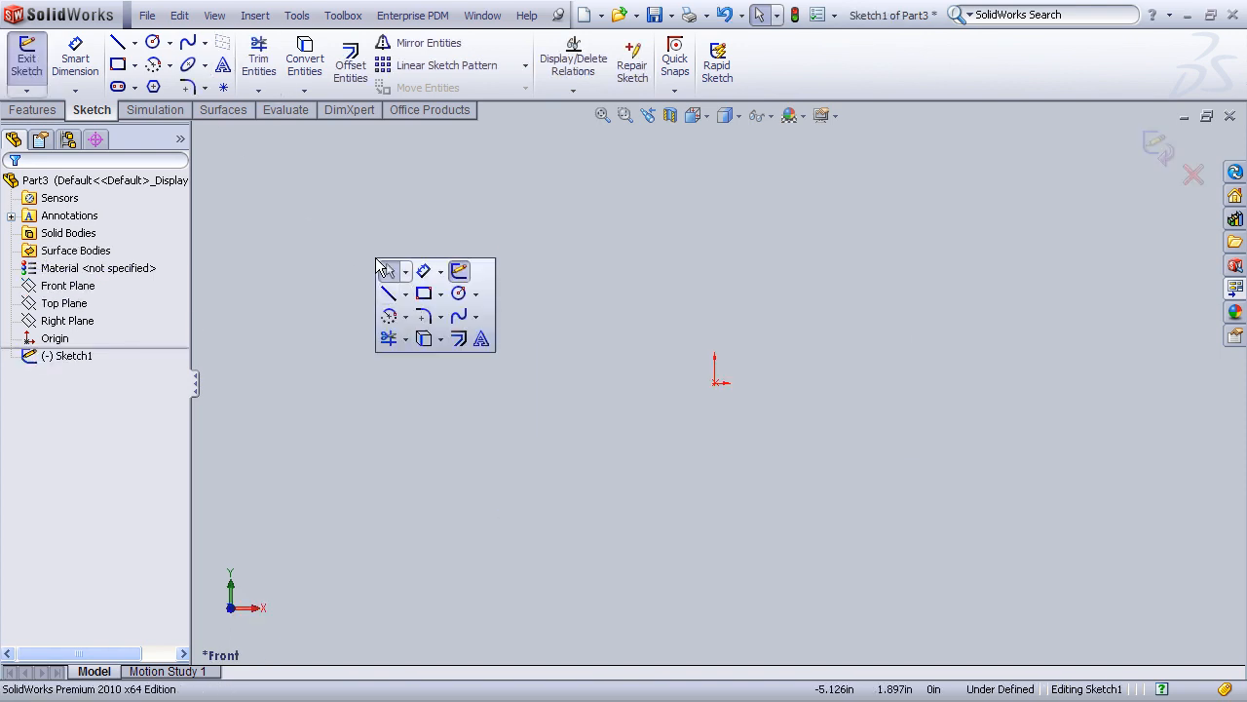
left_click(404, 315)
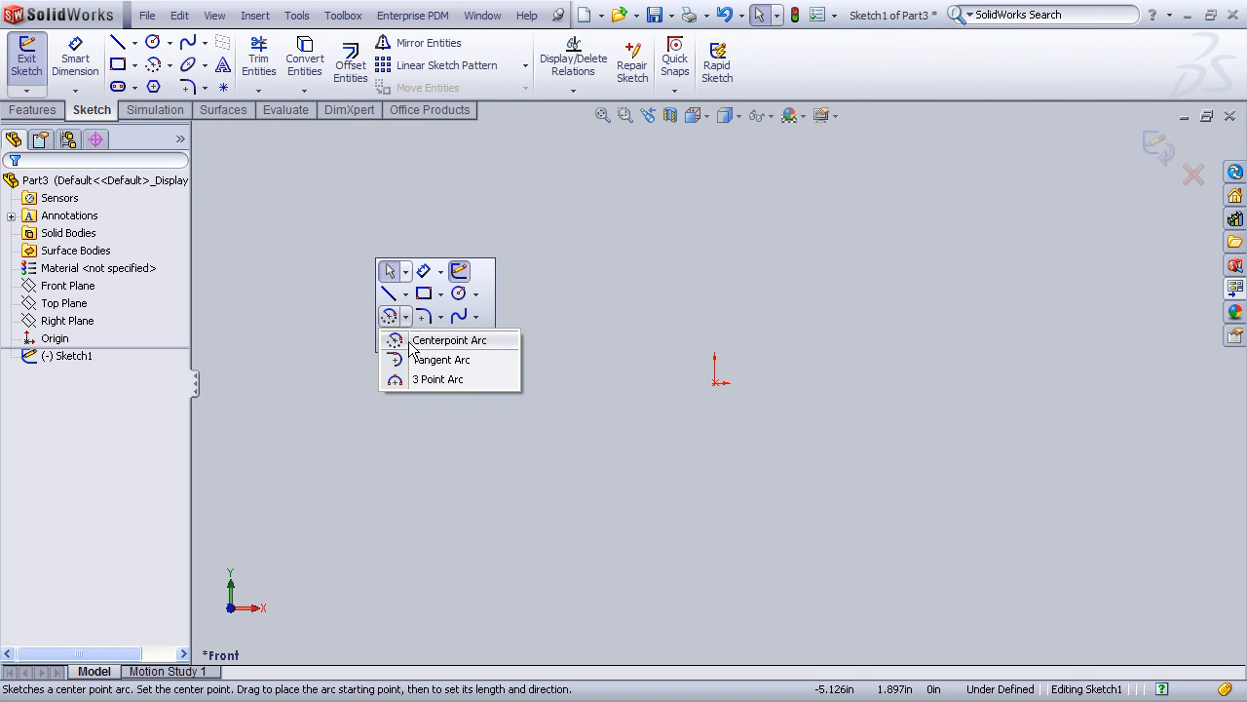
left_click(448, 339)
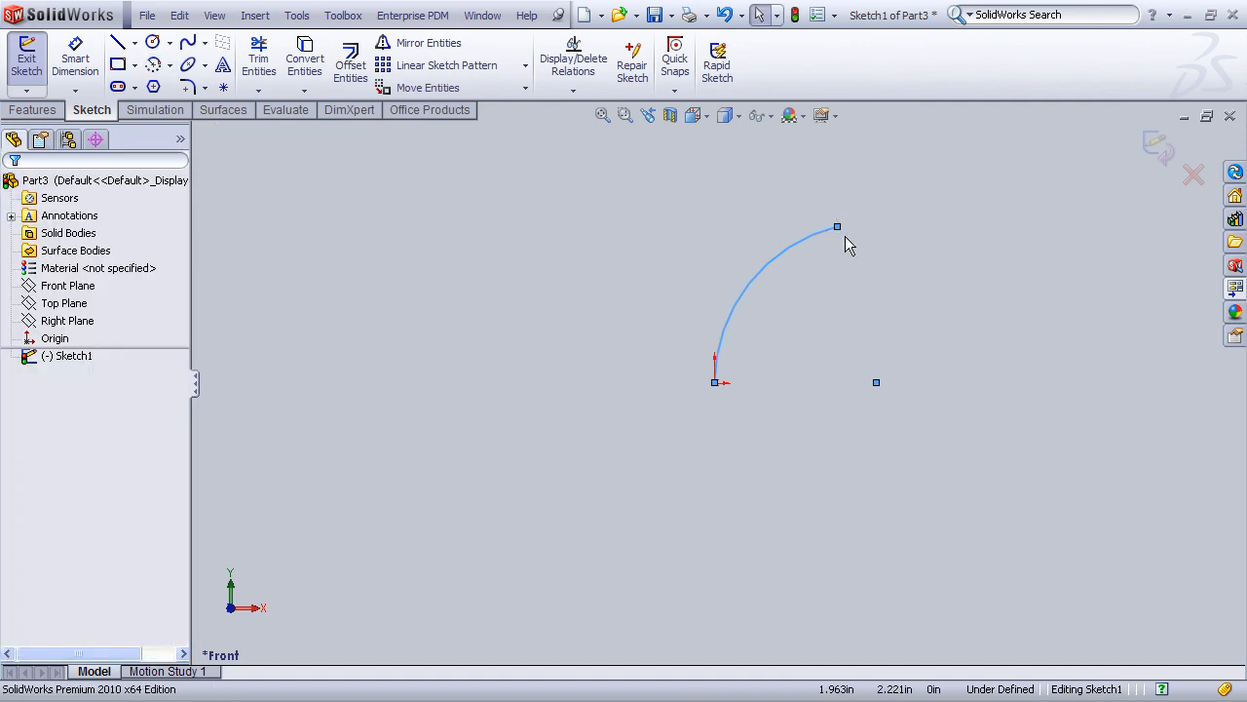
Step: Close the arc's corner with construction lines and make the slanted one vertical
left_click(116, 43)
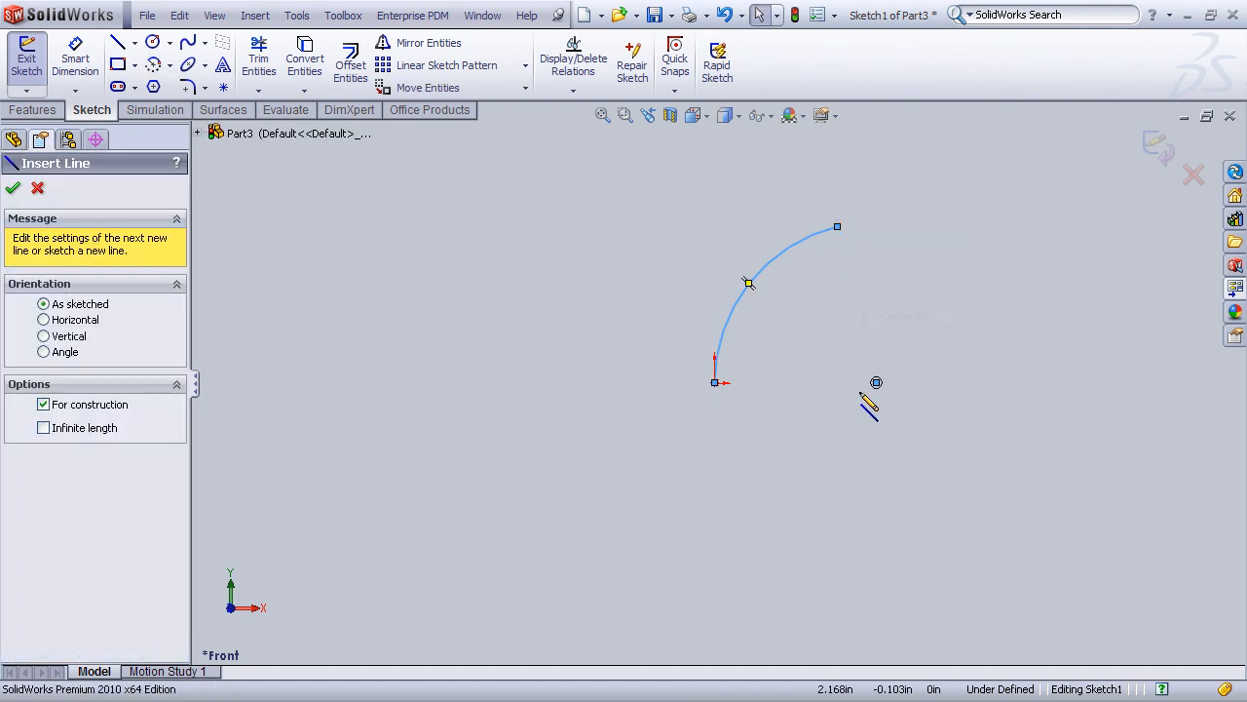
left_click_drag(717, 380, 877, 380)
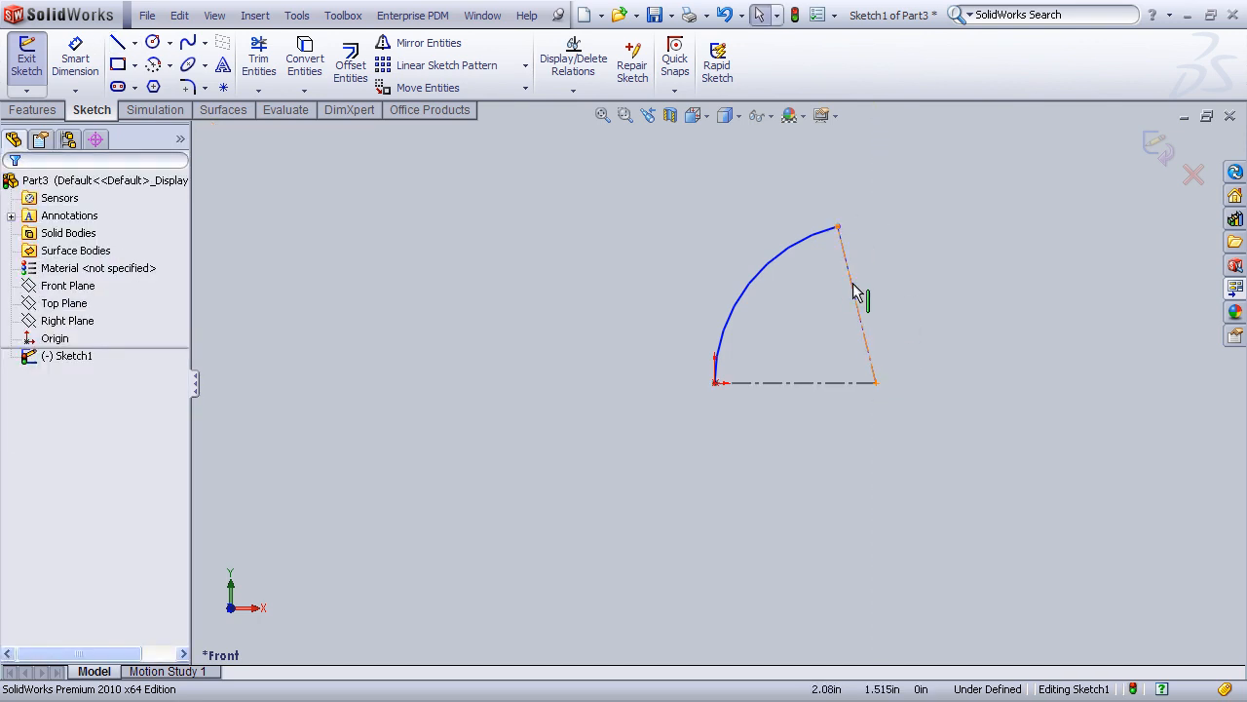
left_click(857, 302)
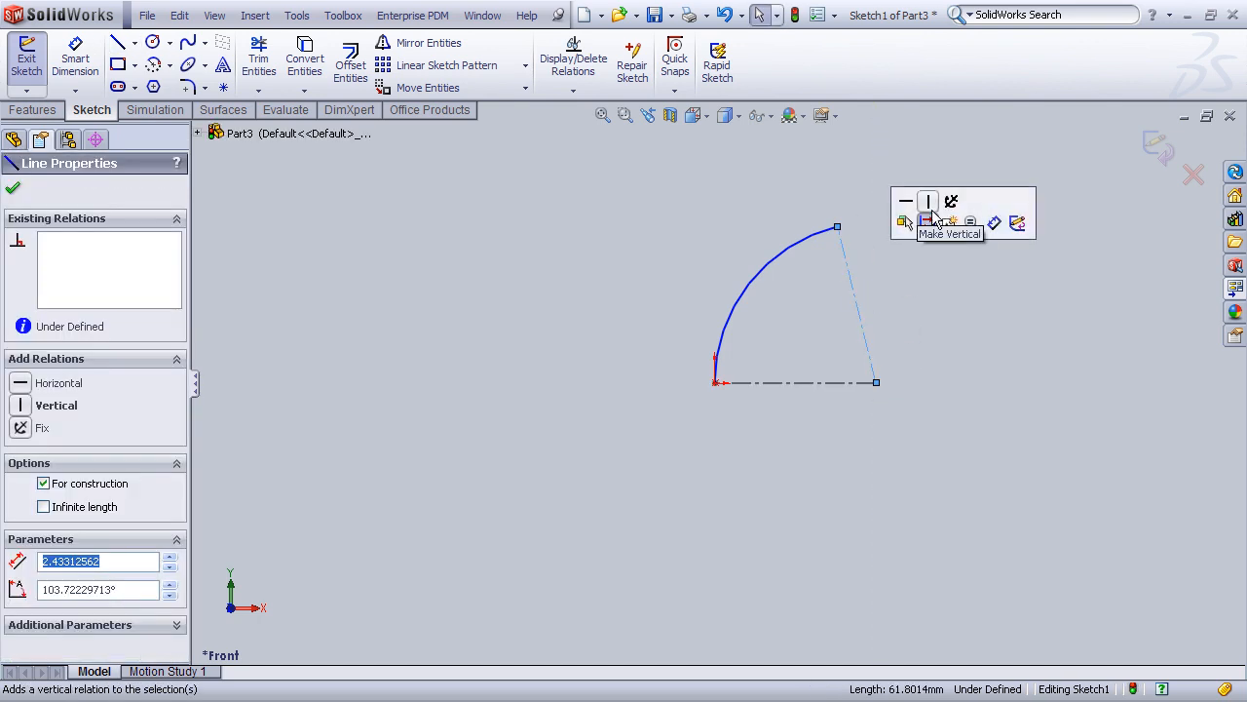
left_click(928, 200)
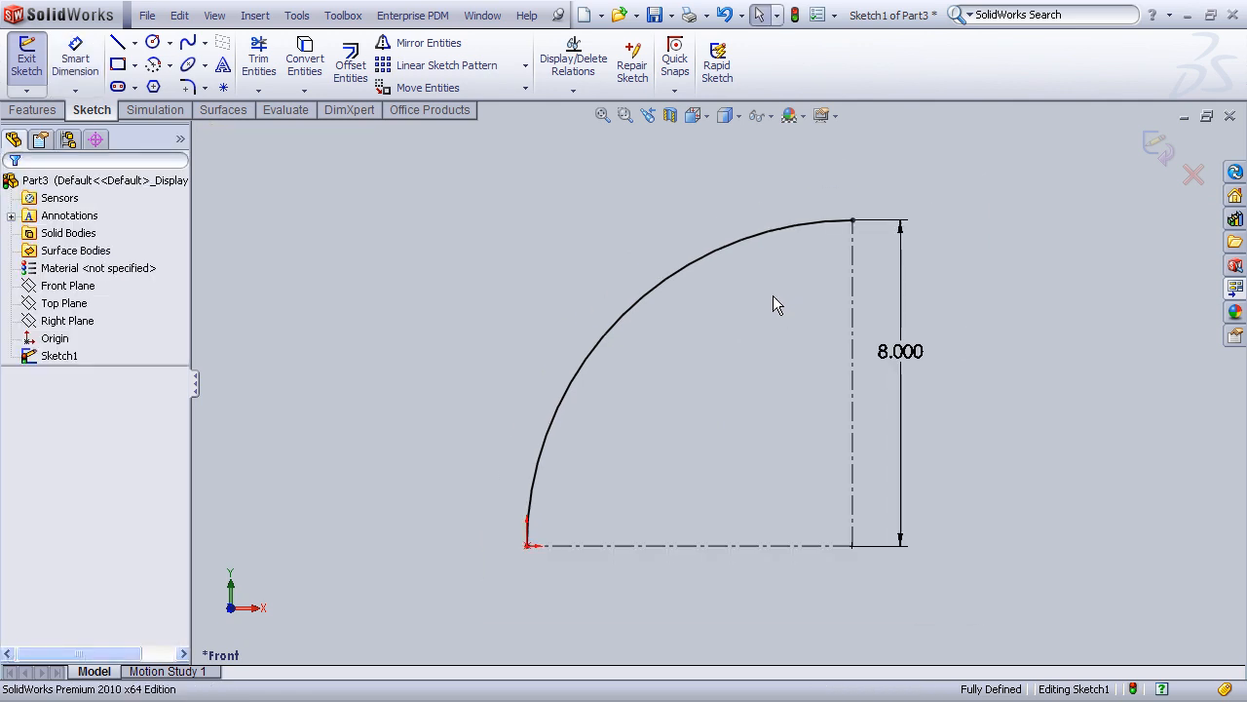
mouse_move(1056, 187)
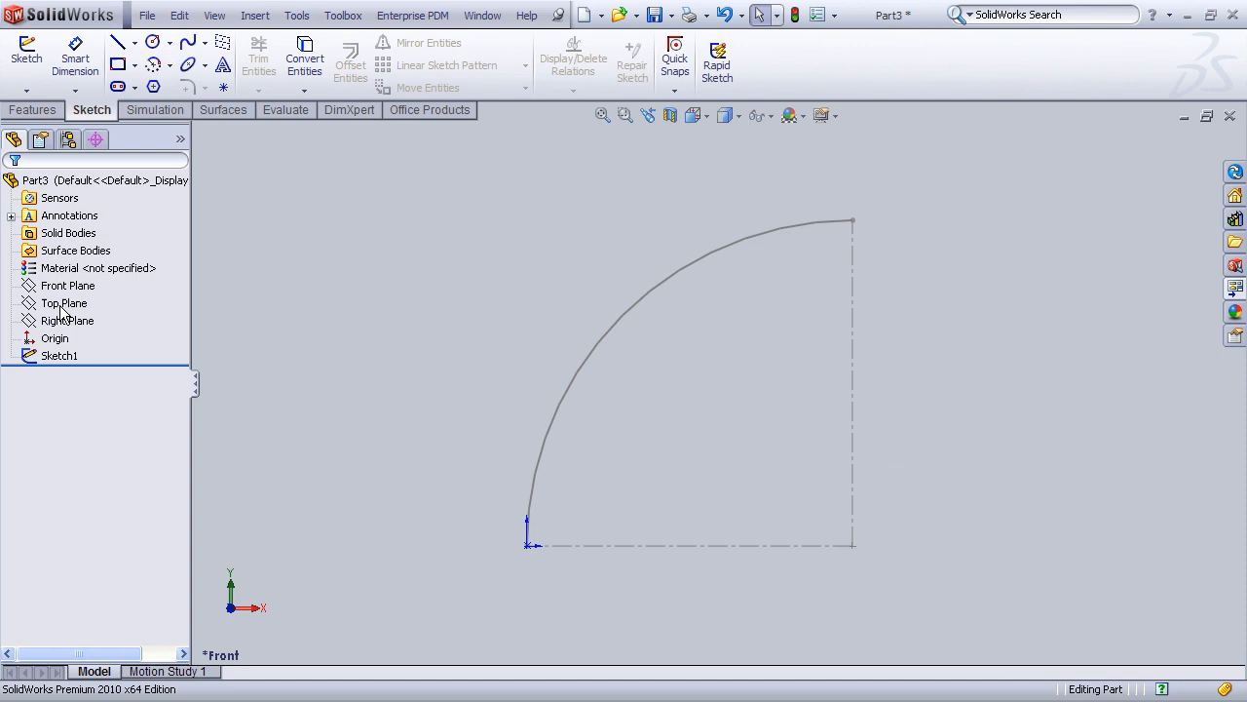
Step: Sketch a straight line through the origin on the Top Plane at the arc's base
left_click(69, 285)
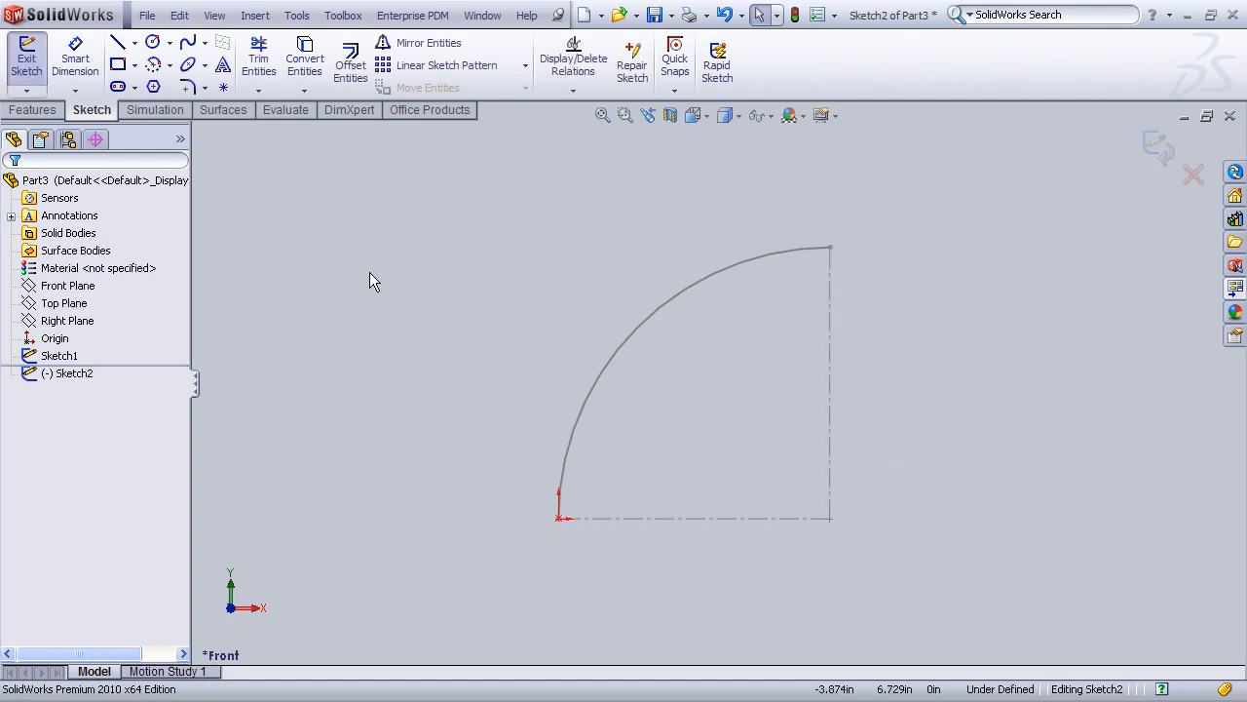
right_click(436, 378)
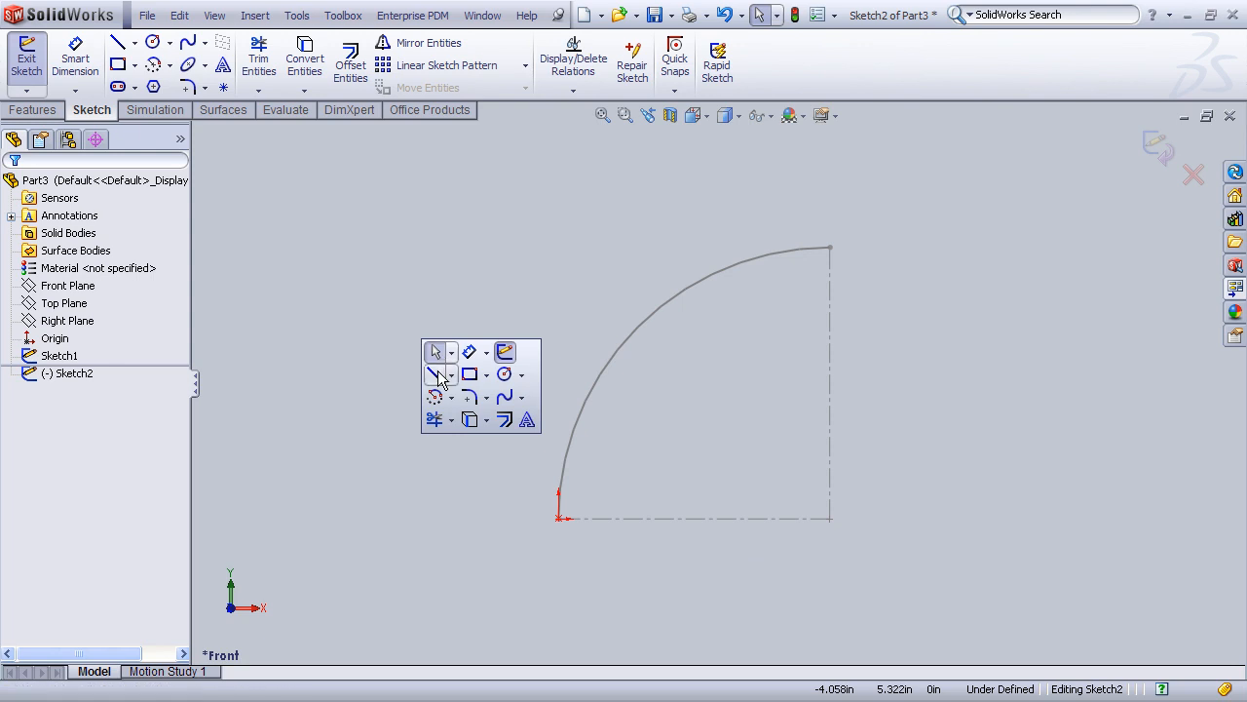
left_click(433, 374)
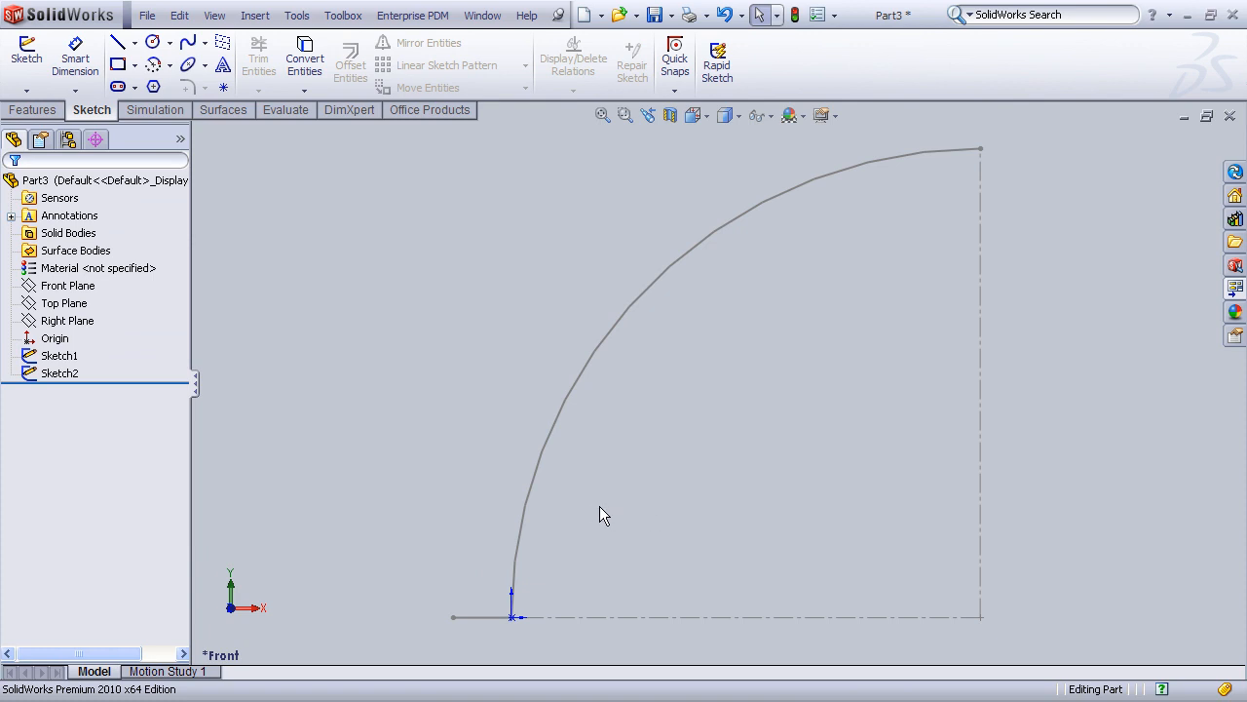
mouse_move(593, 538)
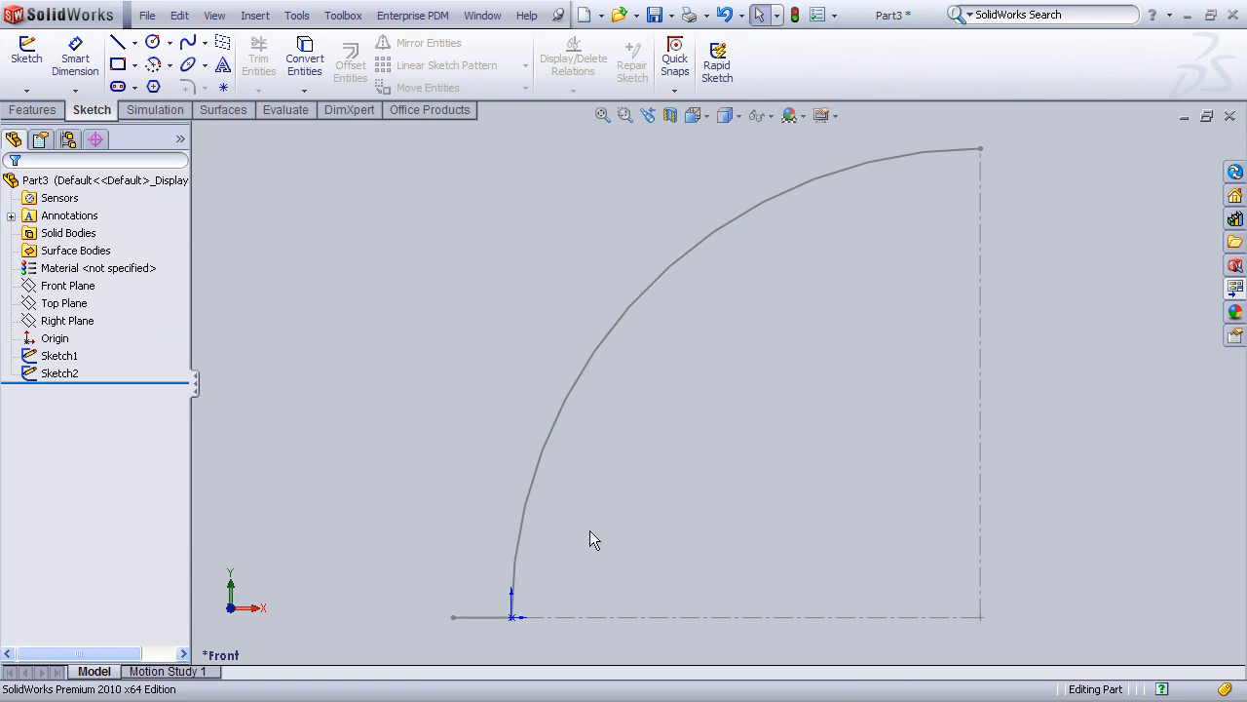
Step: Start a swept surface with Sketch2 as profile and Sketch1 as path
left_click(222, 109)
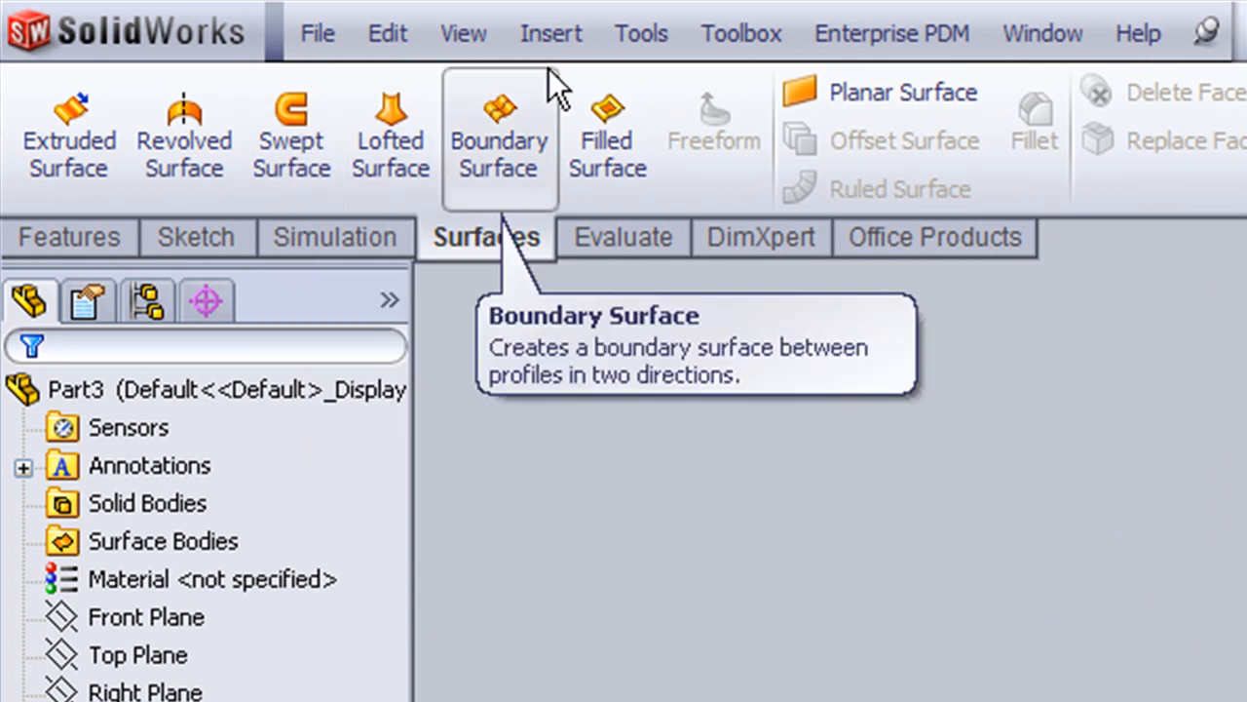
left_click(550, 31)
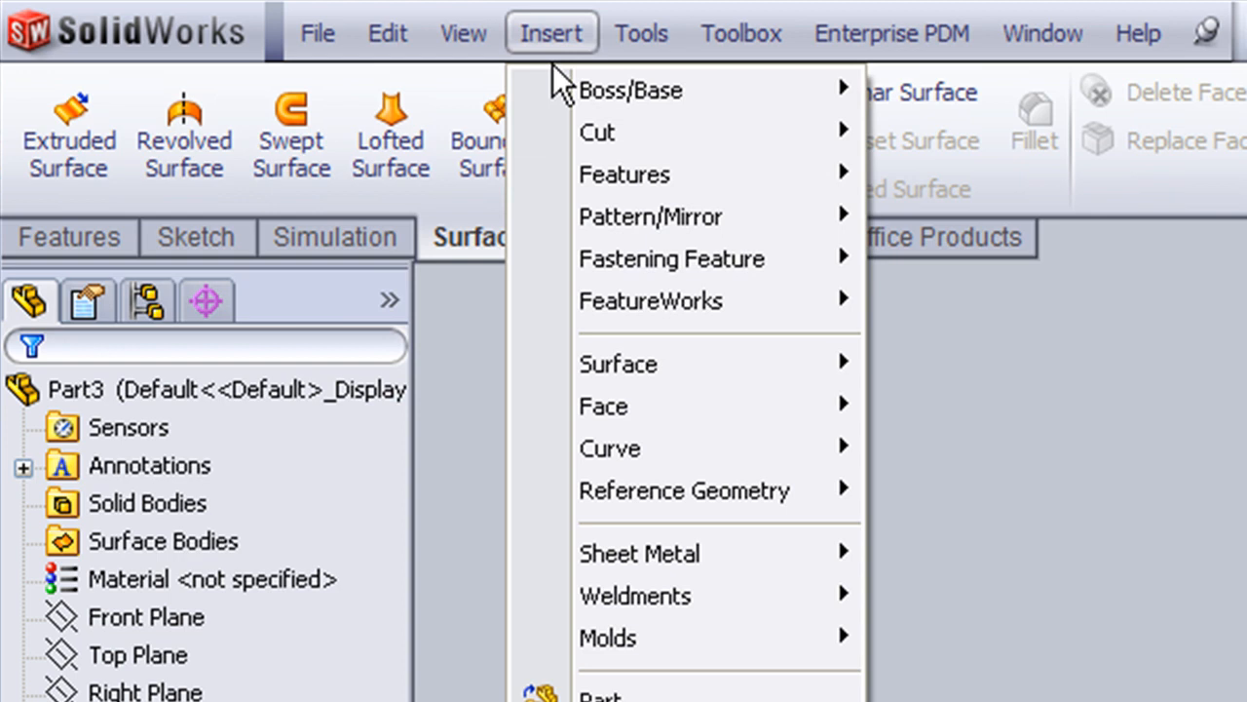
mouse_move(618, 364)
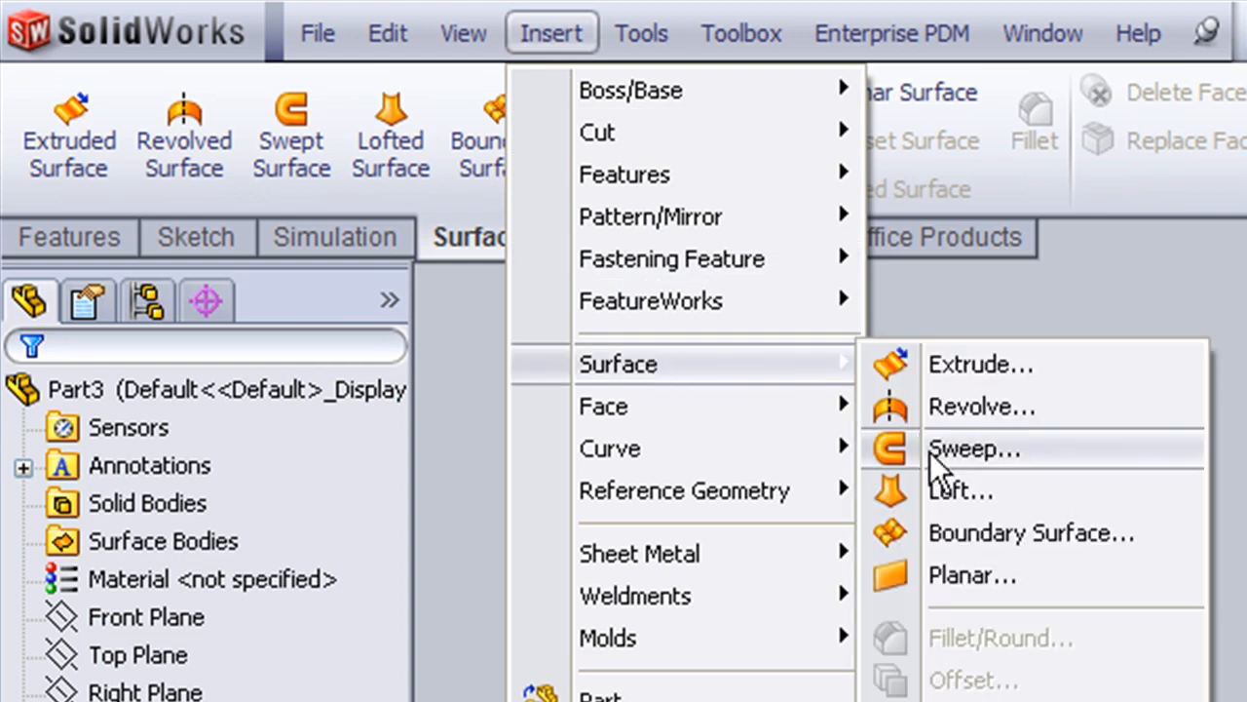
left_click(974, 449)
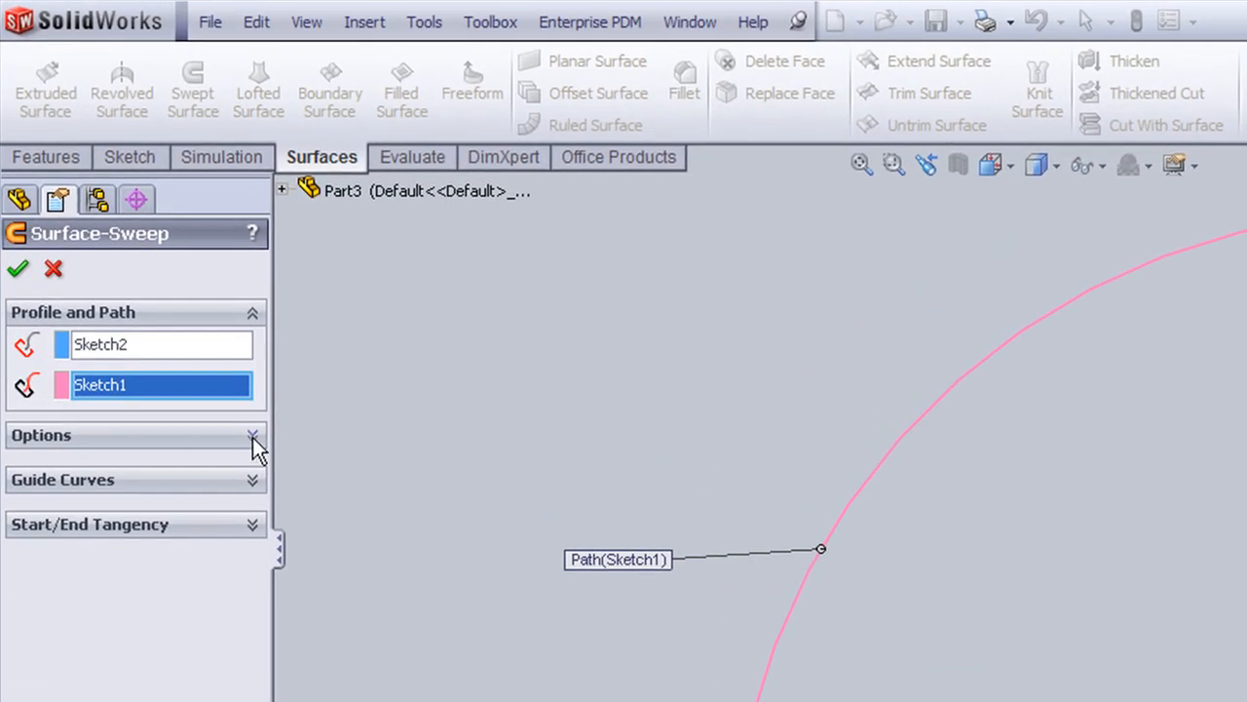
left_click(251, 436)
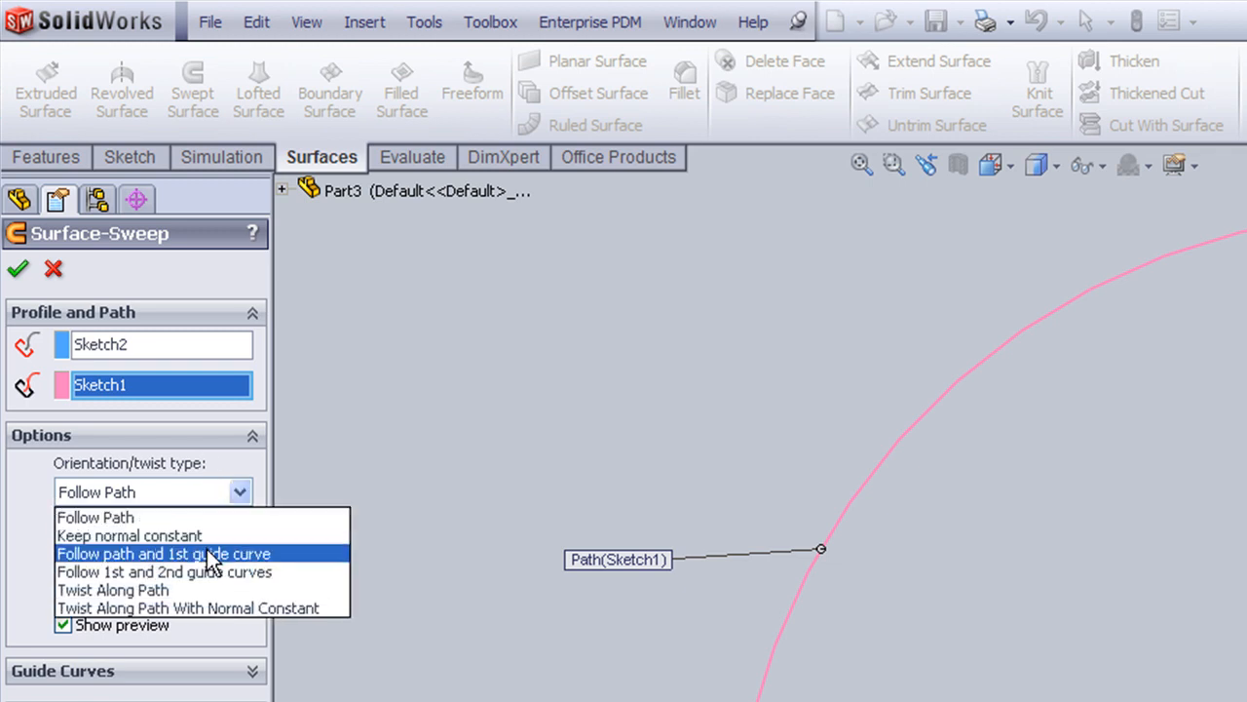
Step: Twist the sweep 12 turns along the path and confirm Surface-Sweep1
left_click(123, 589)
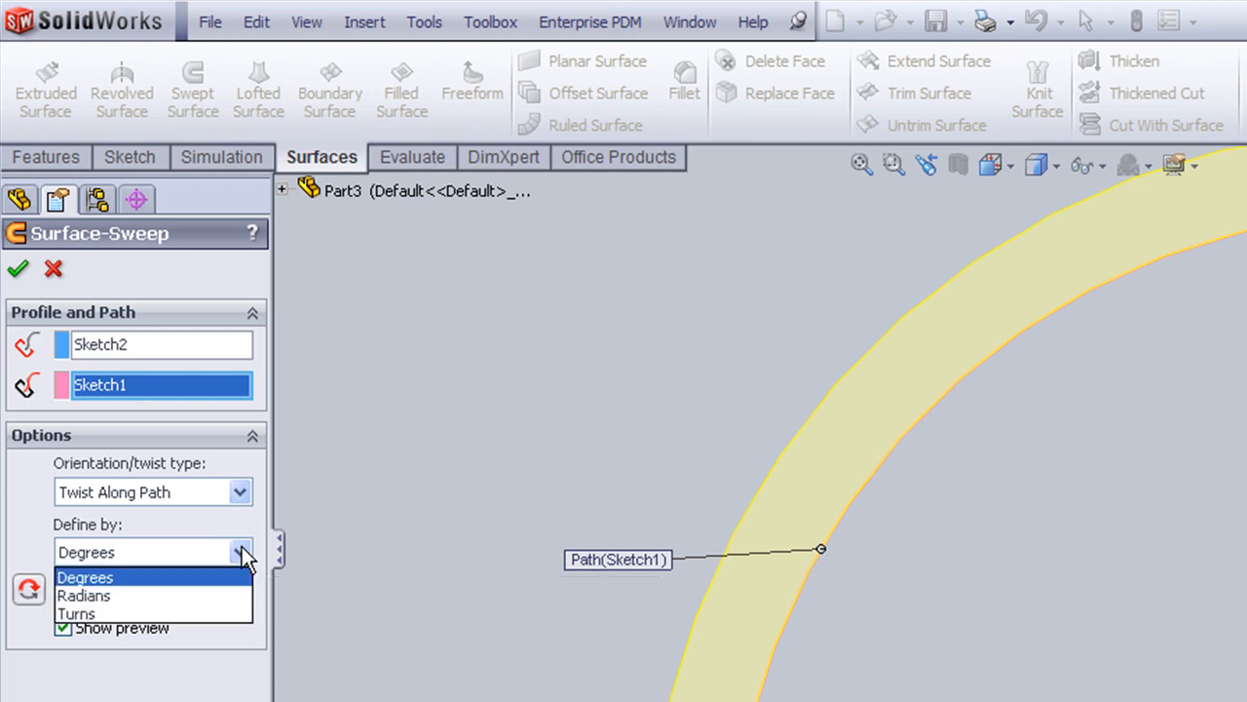
left_click(51, 614)
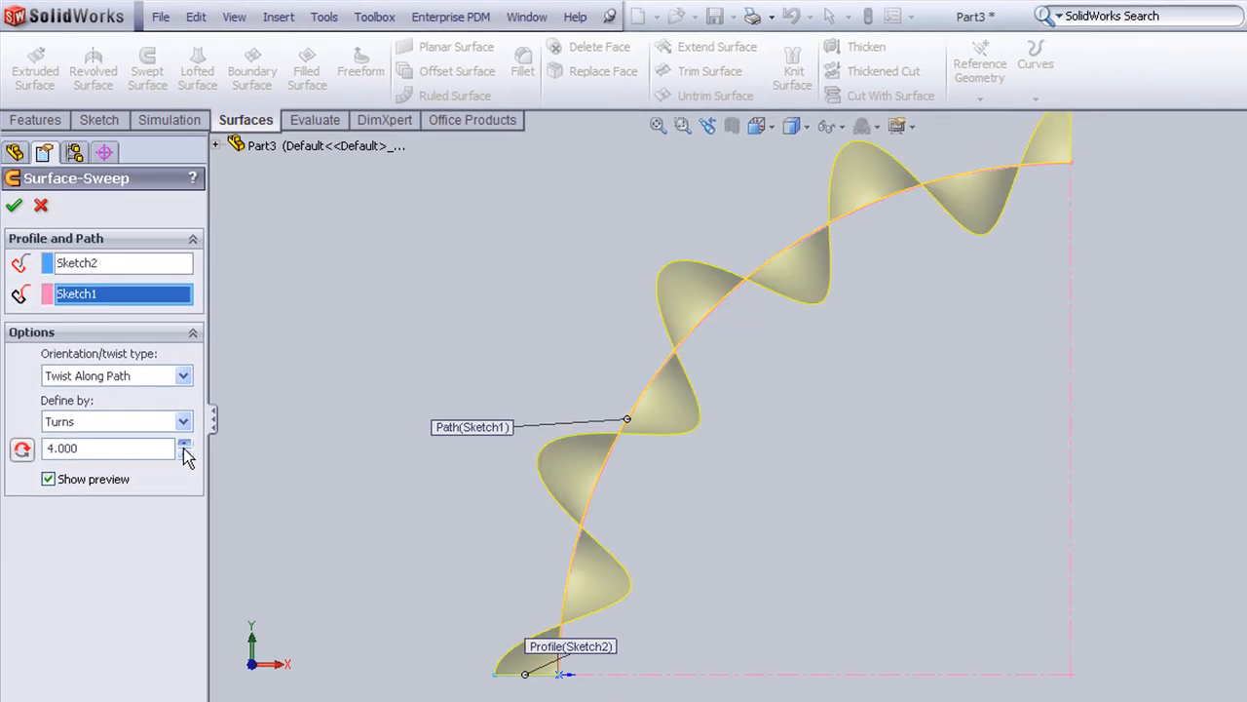
left_click(183, 443)
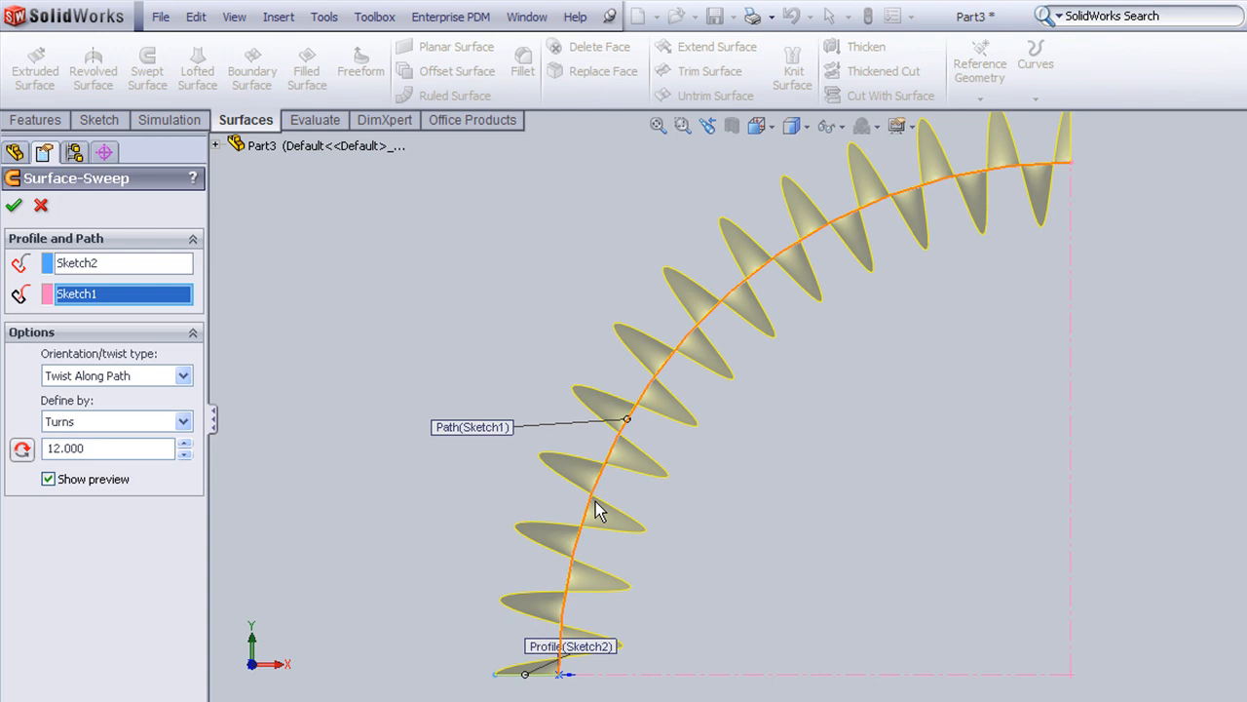
left_click(14, 205)
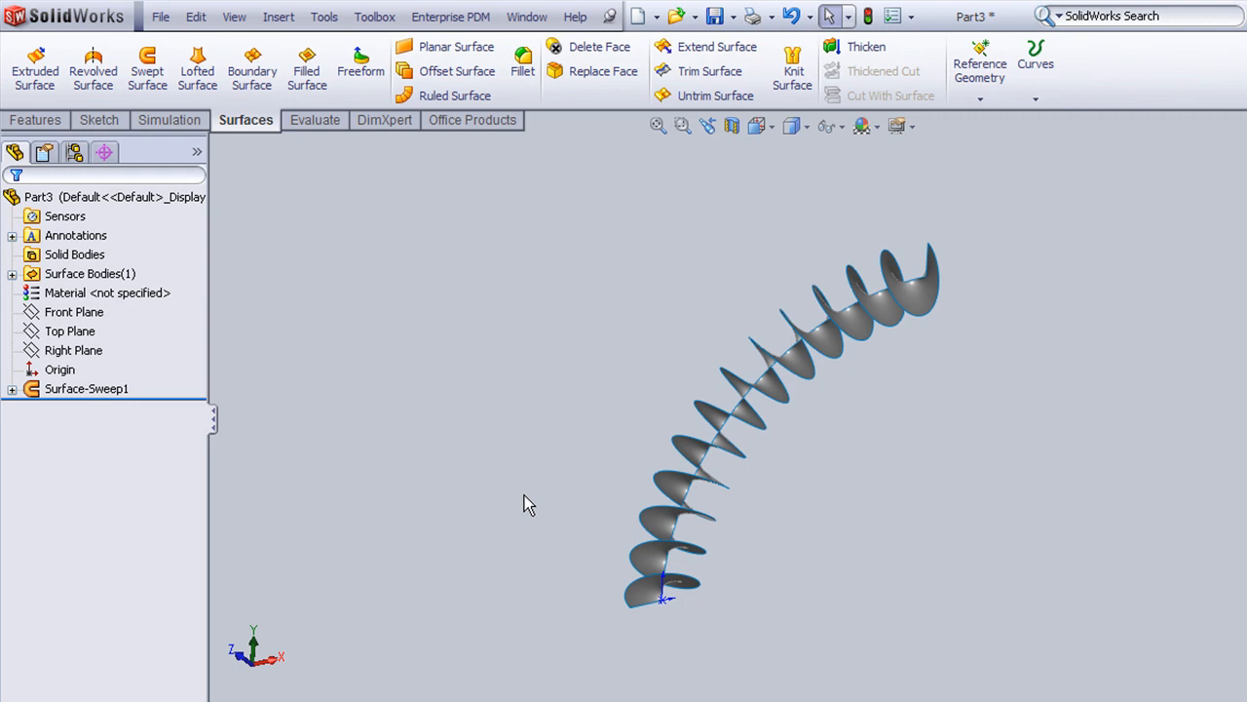
Step: Sketch a dimensioned circle at the ribbon's base as Sketch3 and fit the model in view
left_click(65, 302)
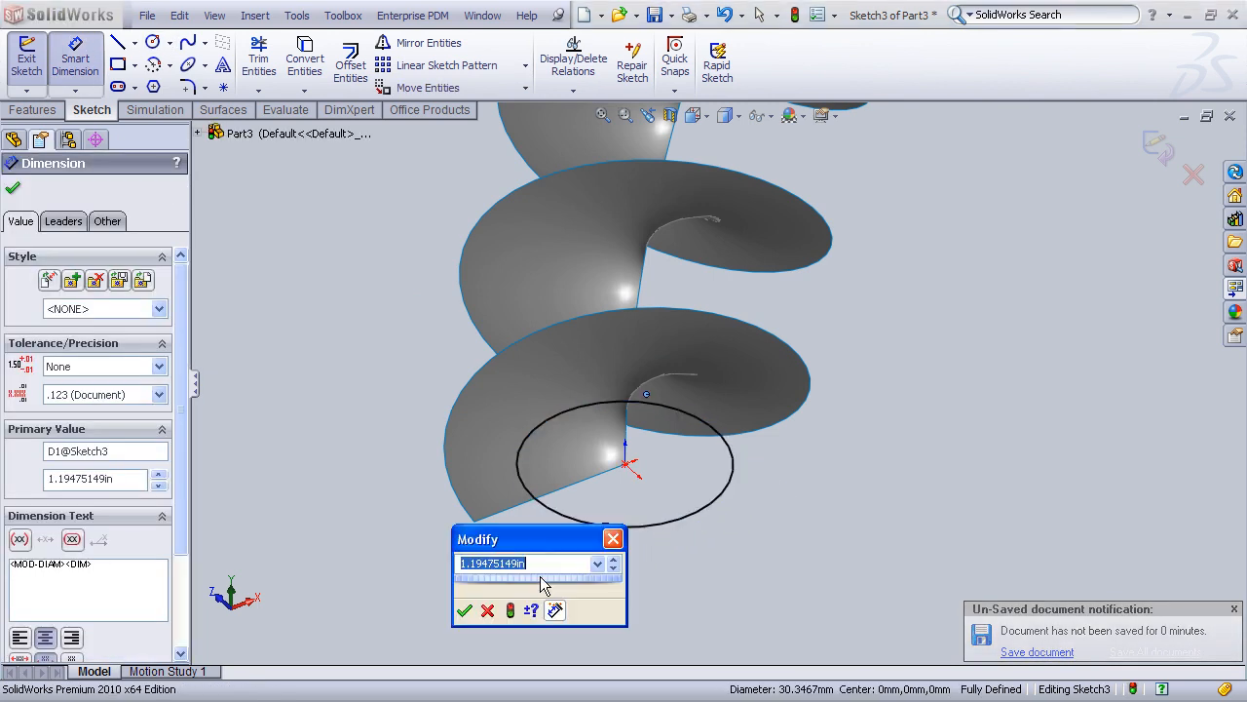
left_click(464, 612)
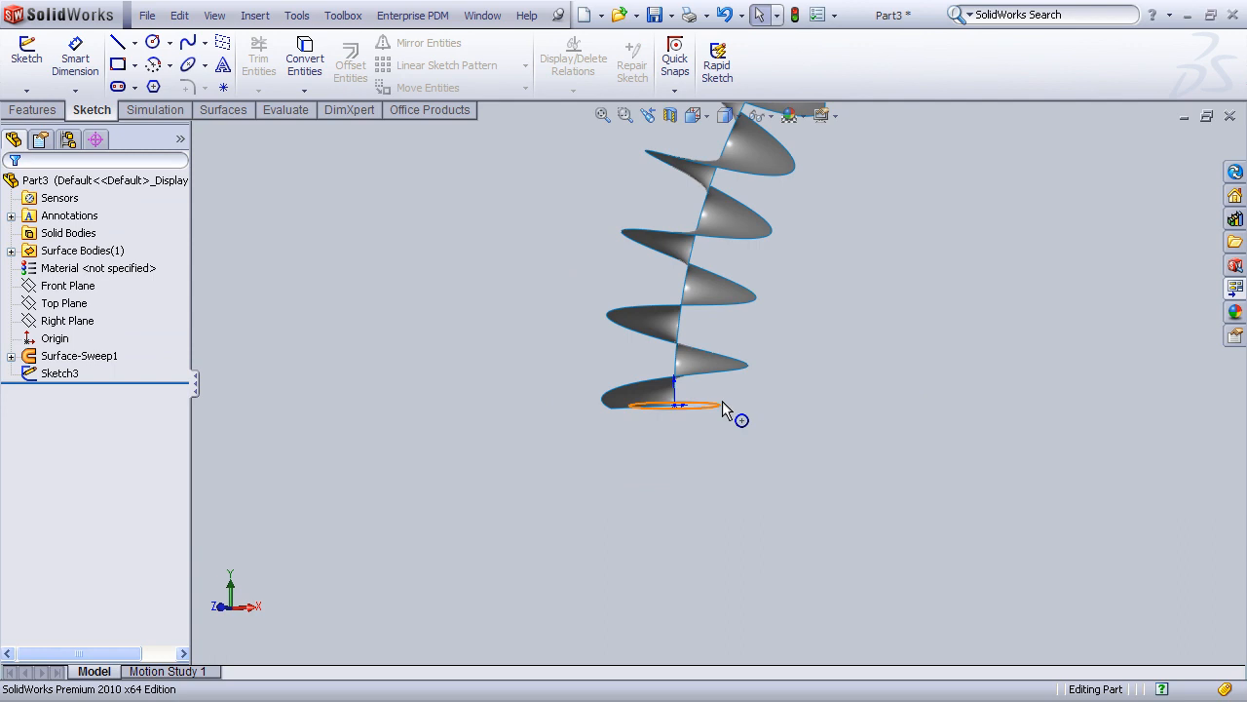
left_click(602, 115)
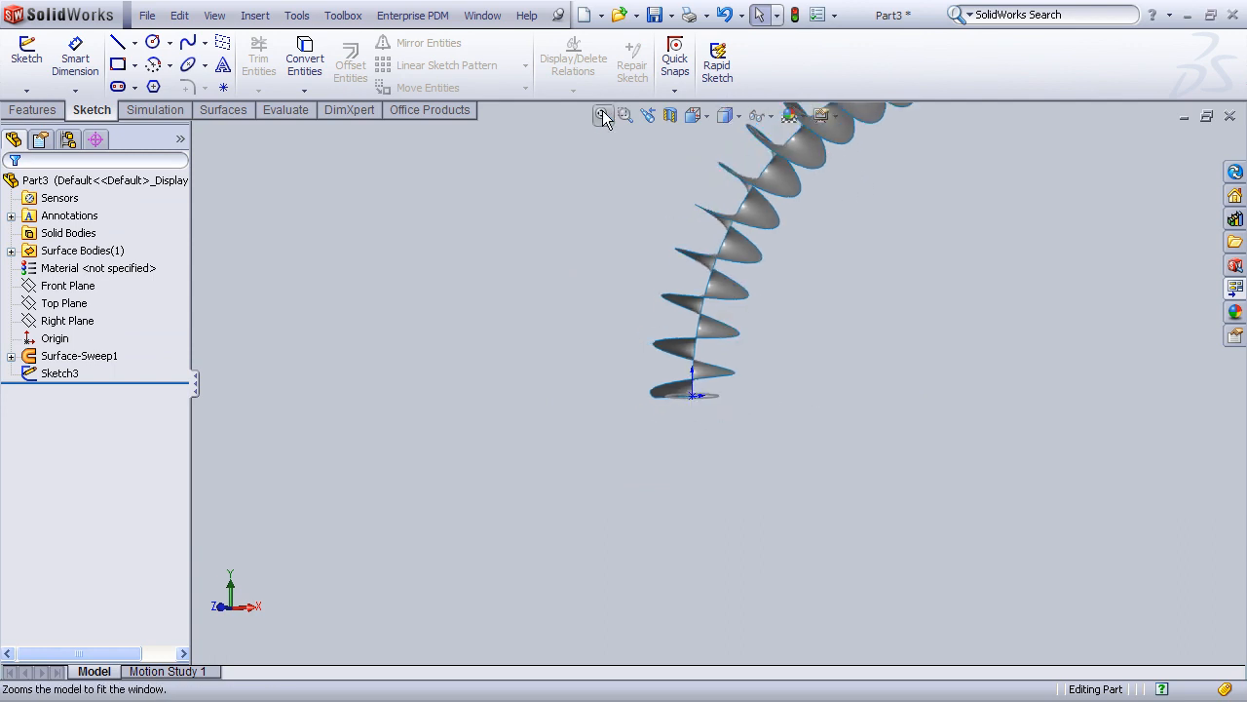
left_click(66, 284)
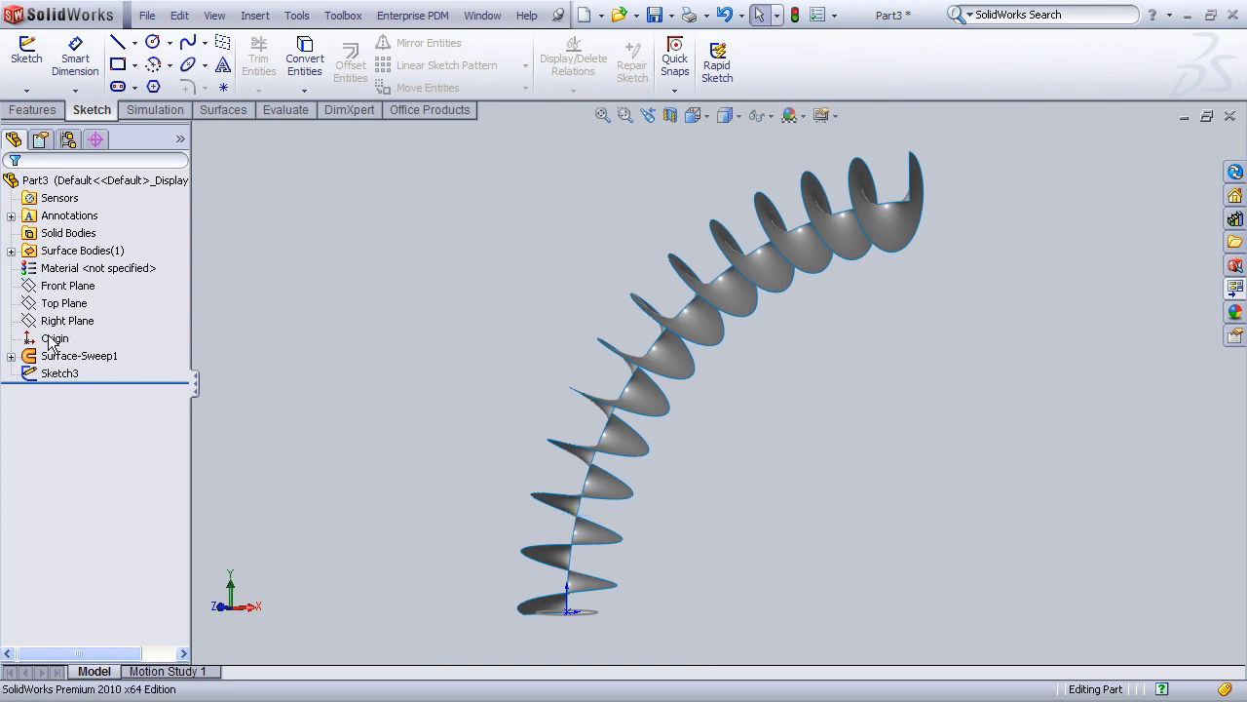
left_click(72, 389)
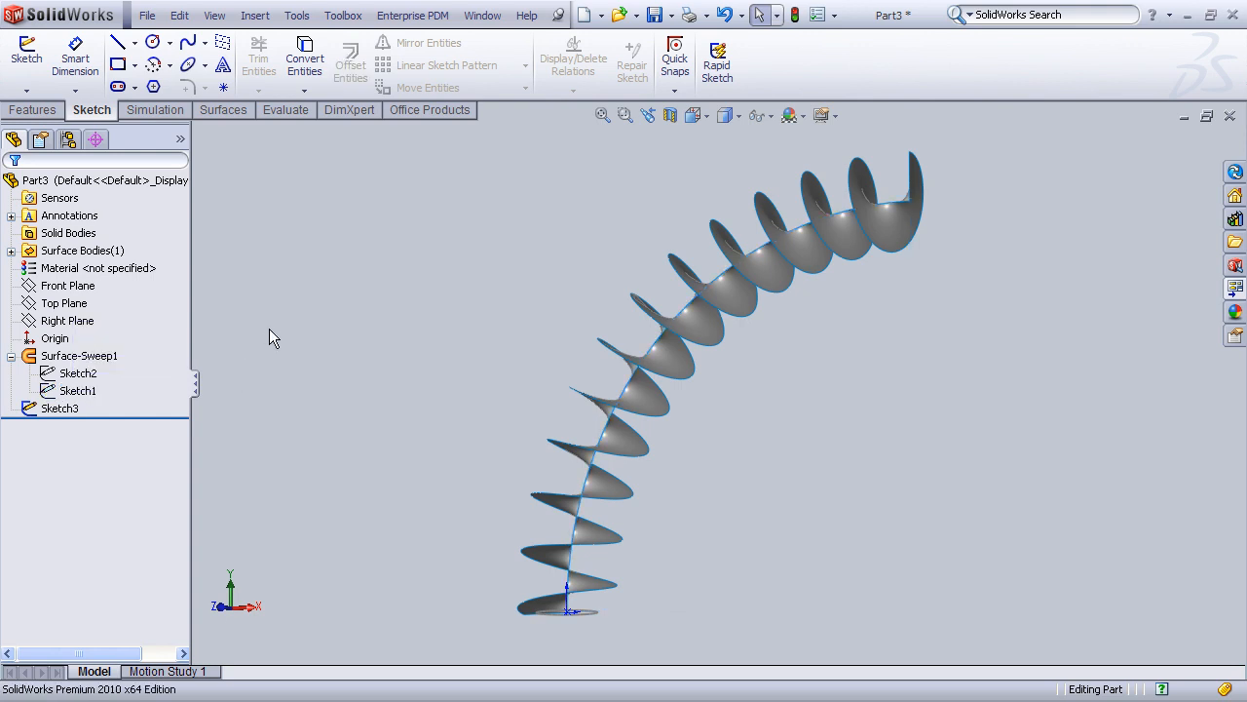
left_click(224, 109)
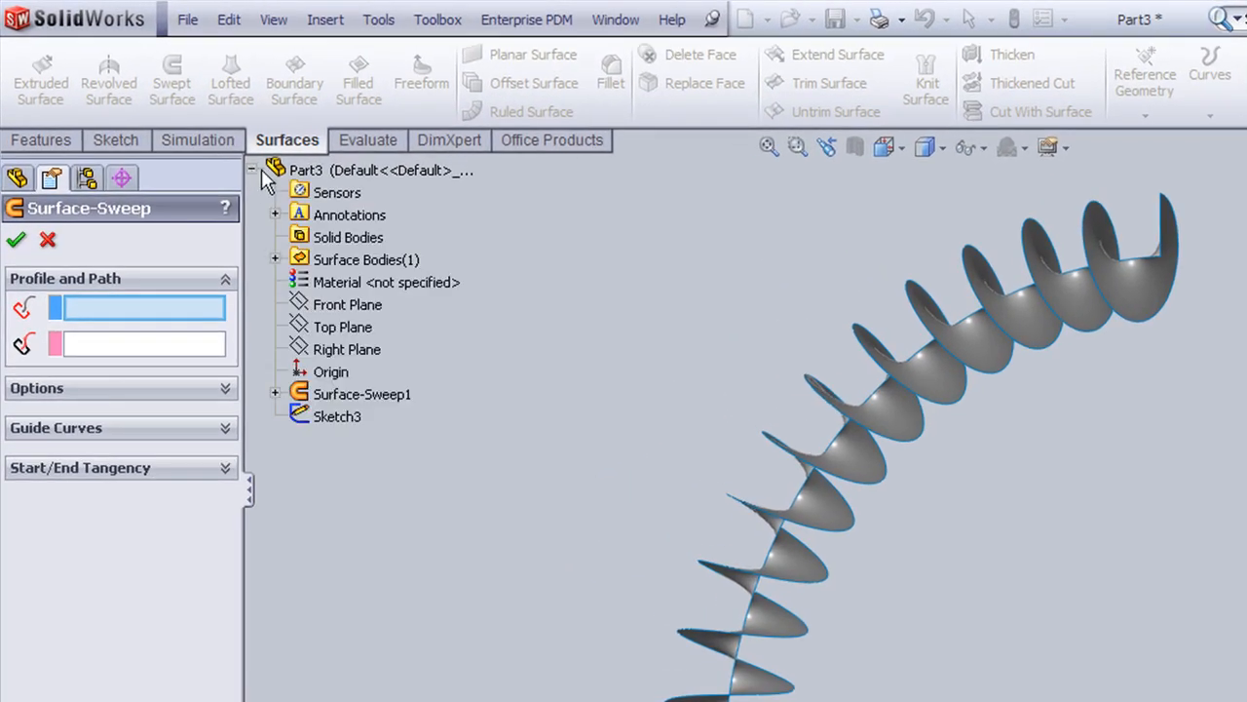
left_click(336, 418)
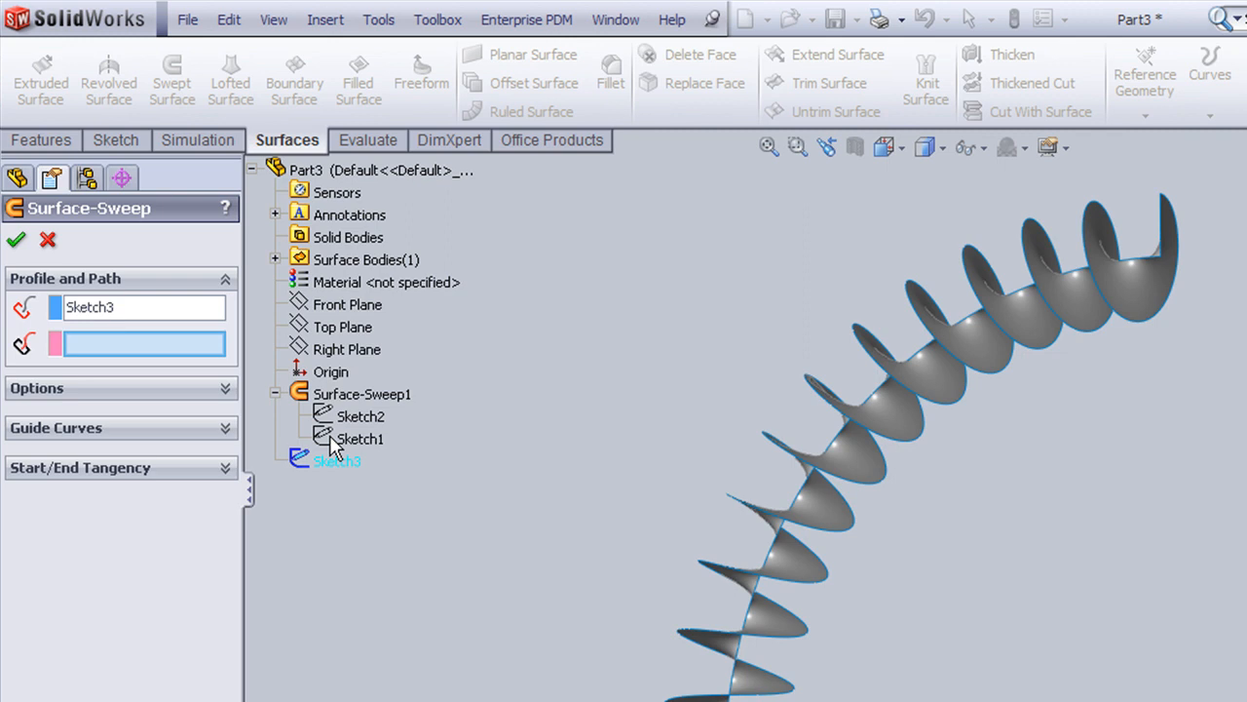
left_click(361, 439)
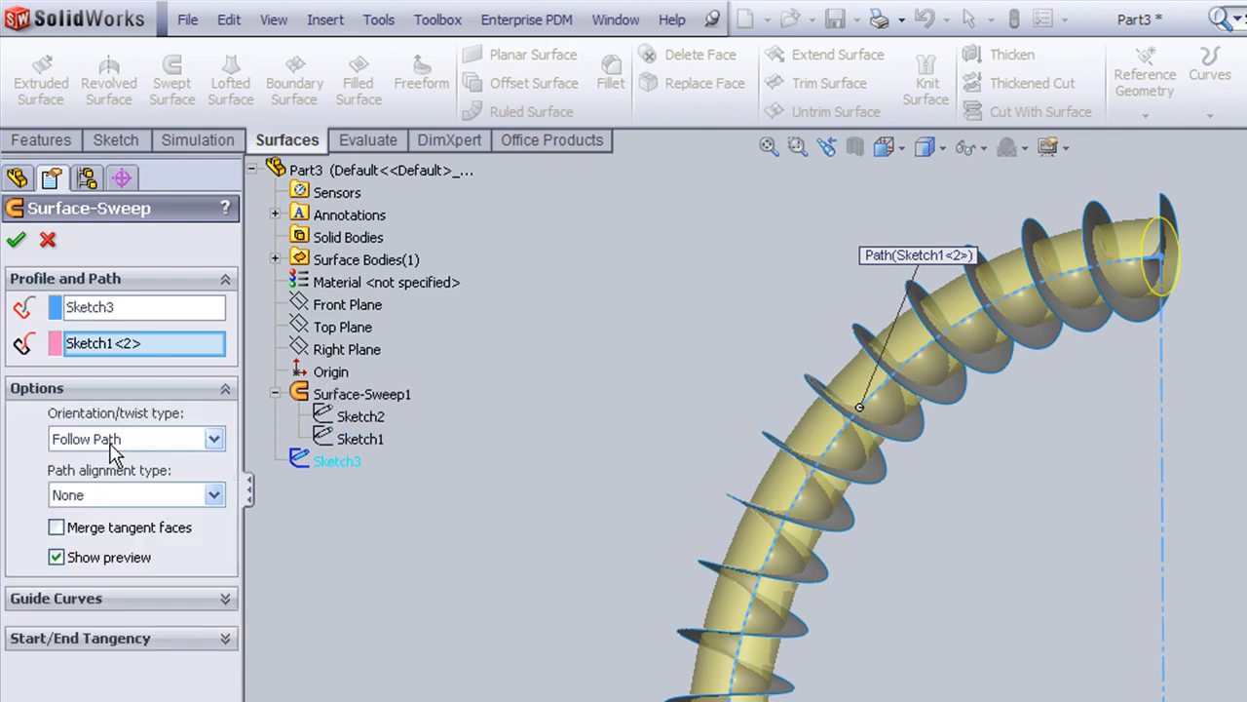
left_click(16, 237)
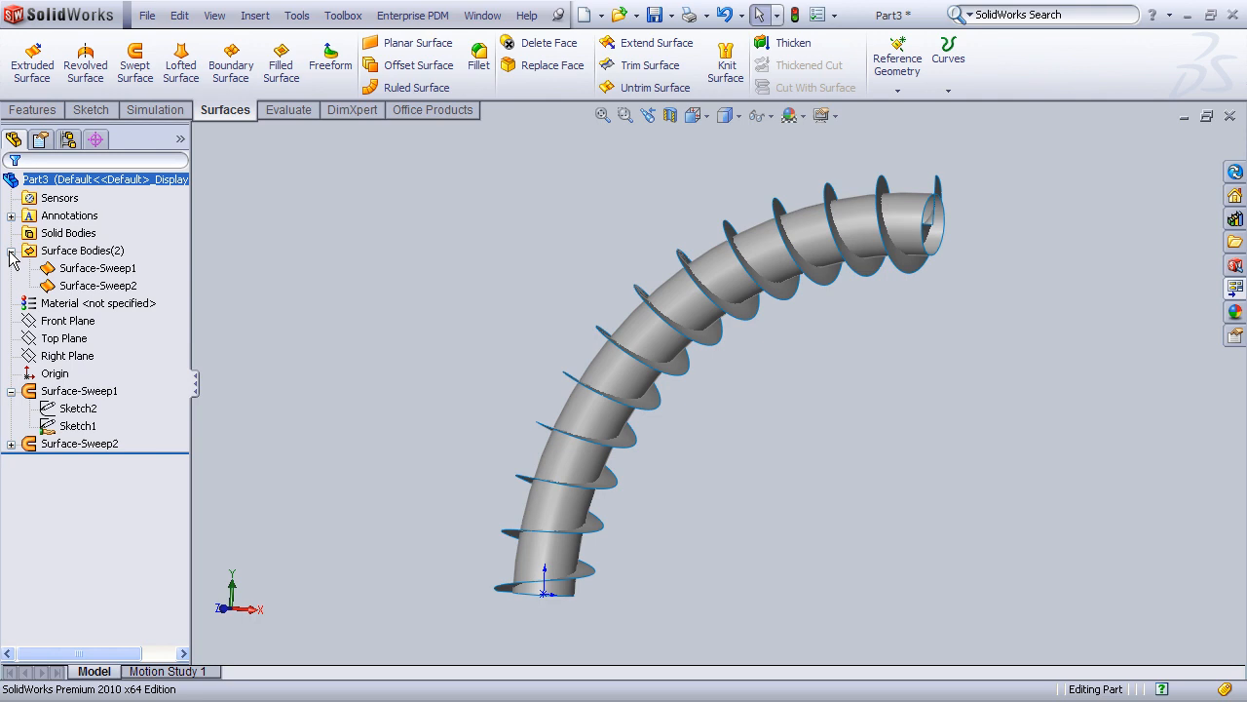
left_click(98, 285)
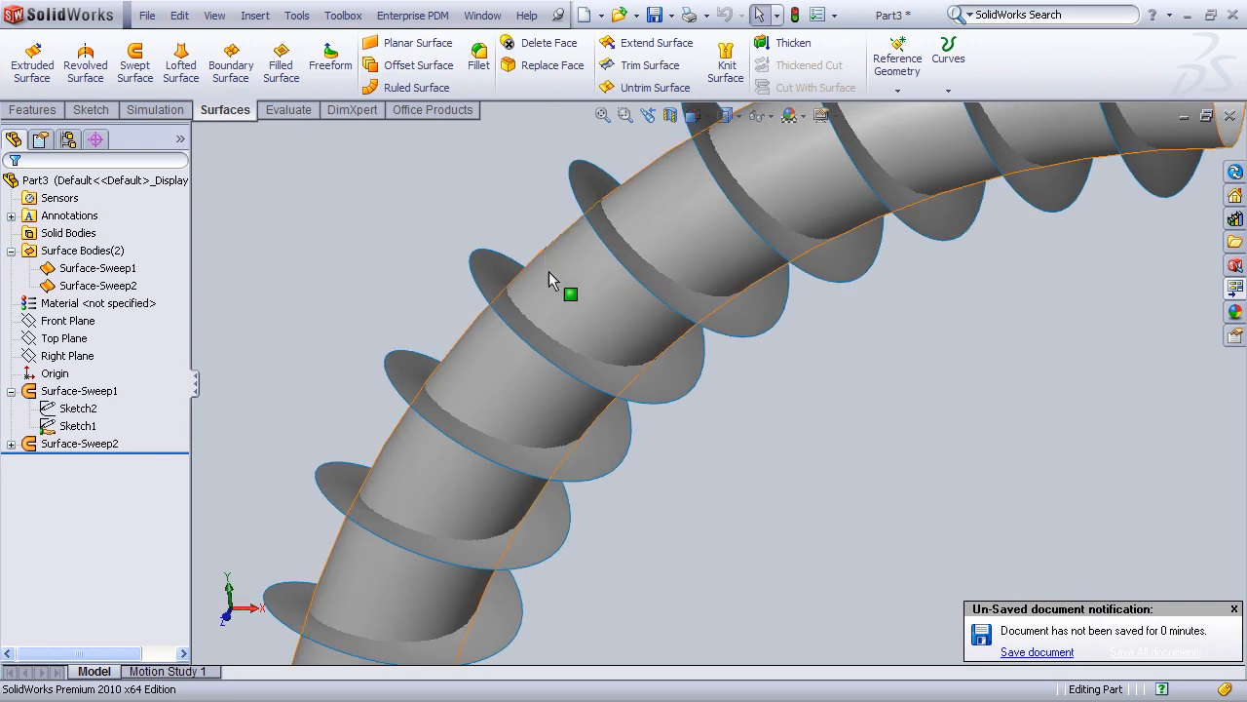
mouse_move(518, 316)
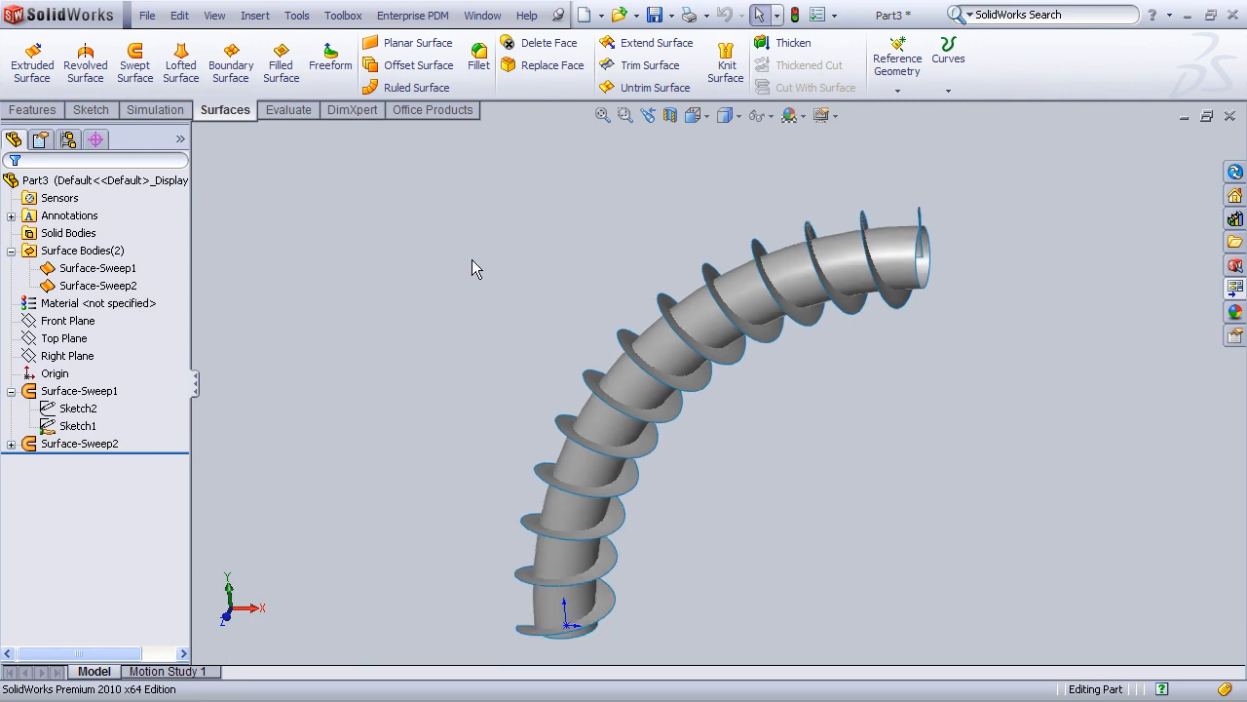
mouse_move(456, 259)
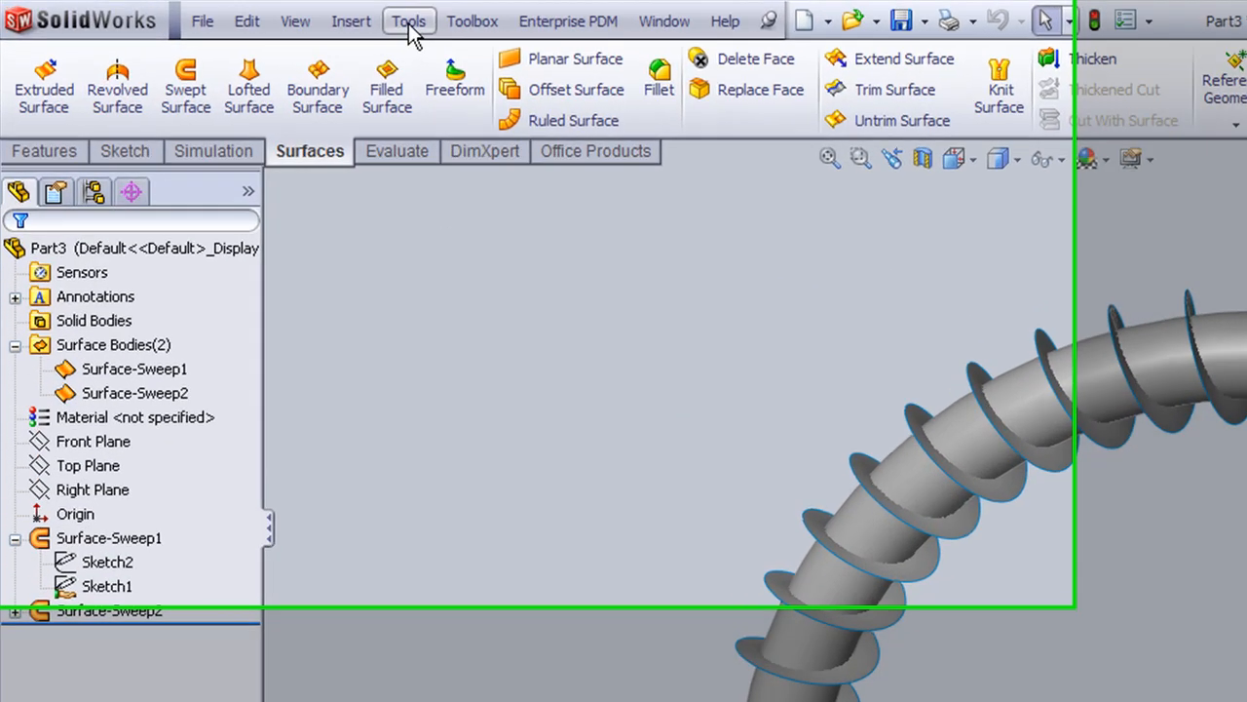
Step: Create the intersection curve between the tube surface and the spiral ribbon surface
left_click(409, 19)
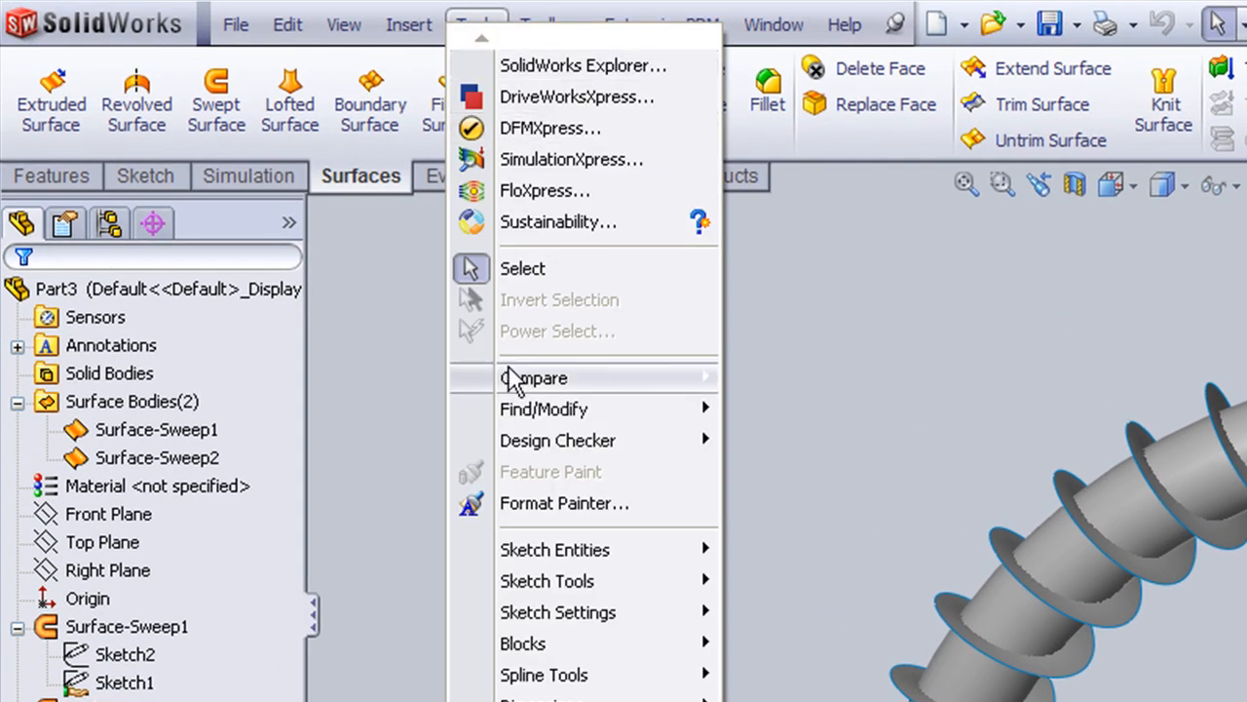
mouse_move(548, 581)
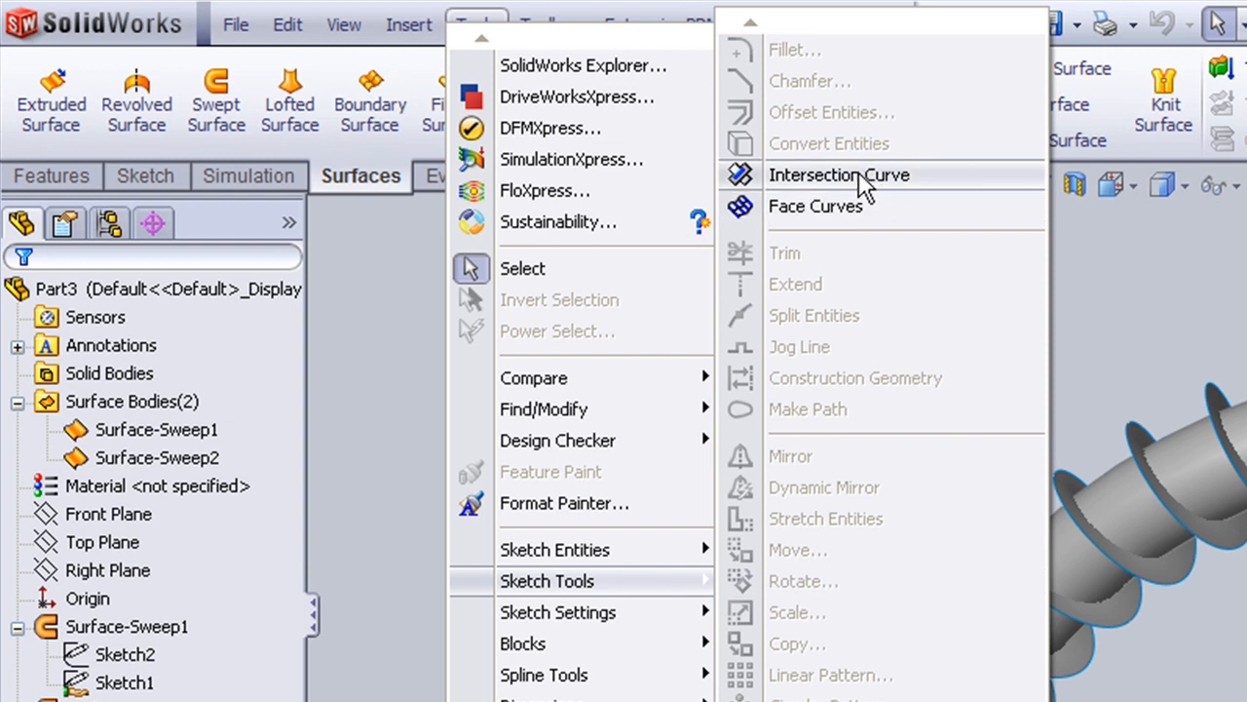
left_click(838, 175)
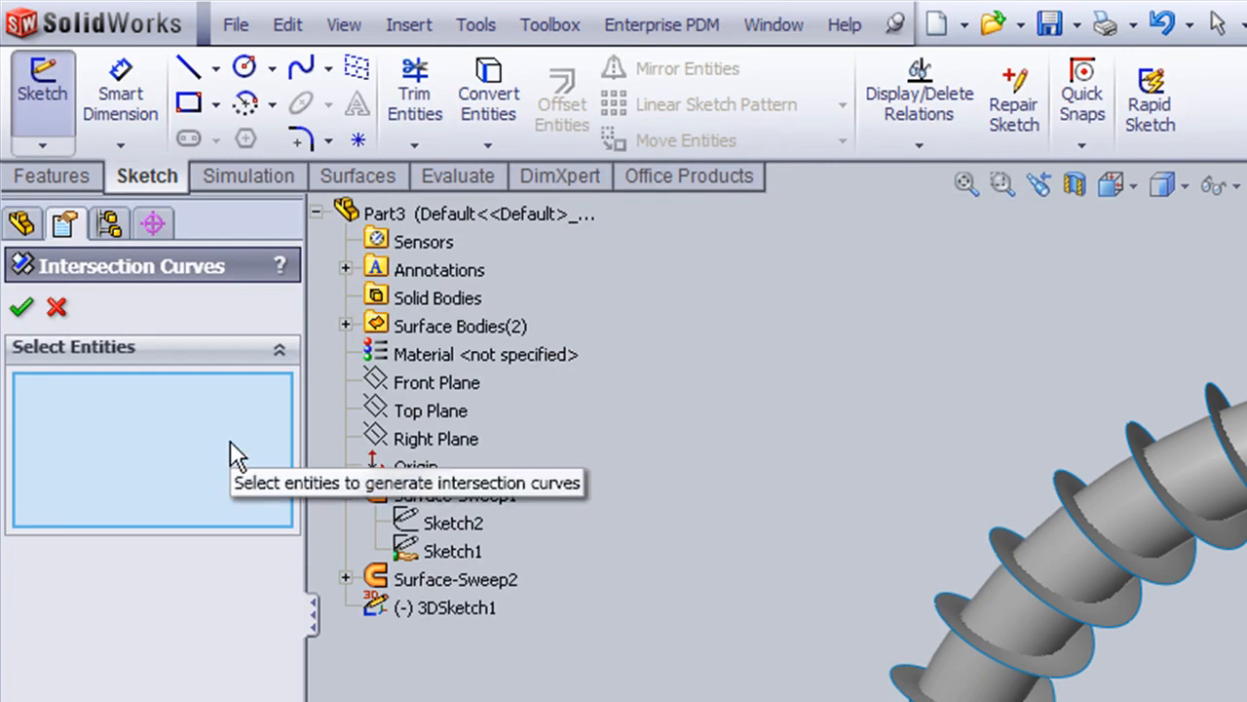
left_click(702, 323)
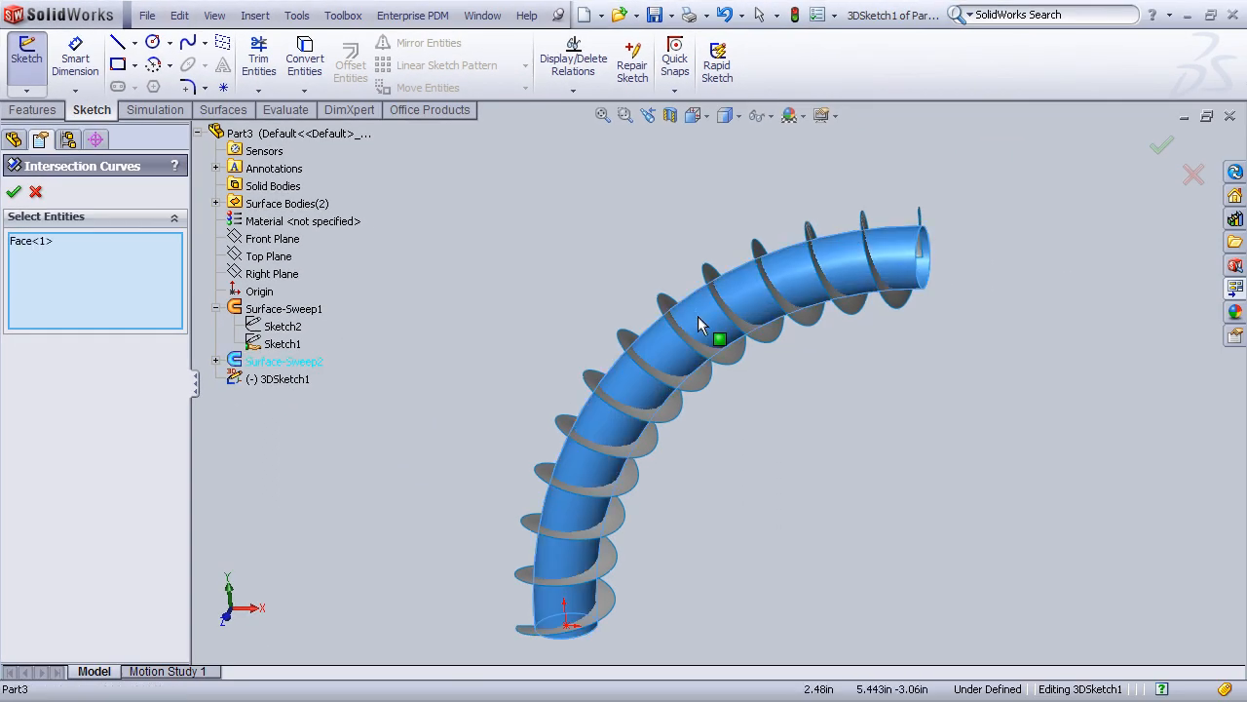
left_click(737, 361)
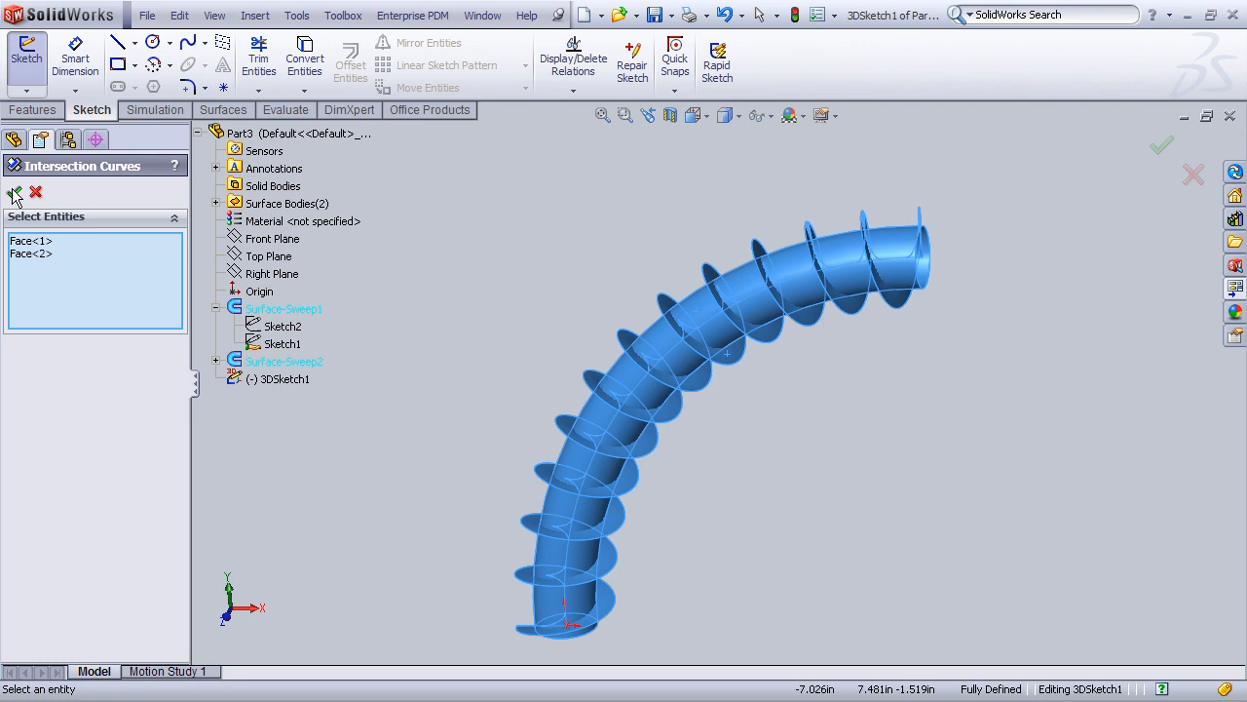
left_click(14, 193)
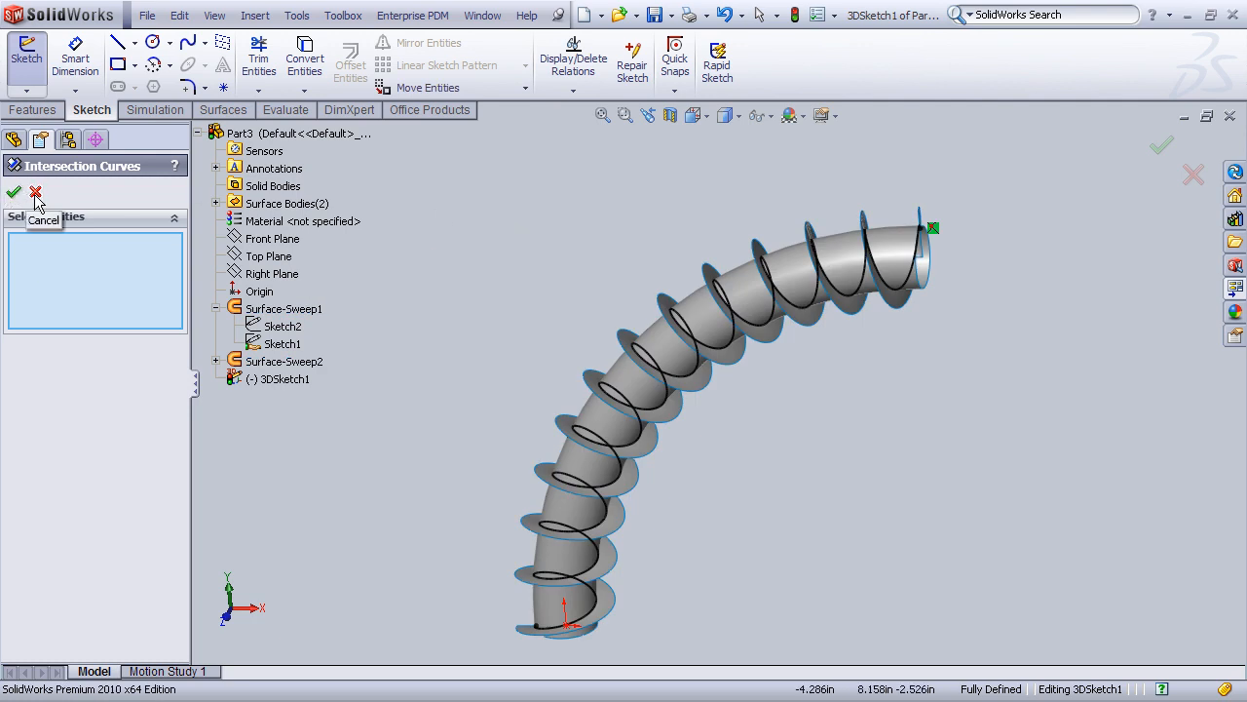
left_click(35, 193)
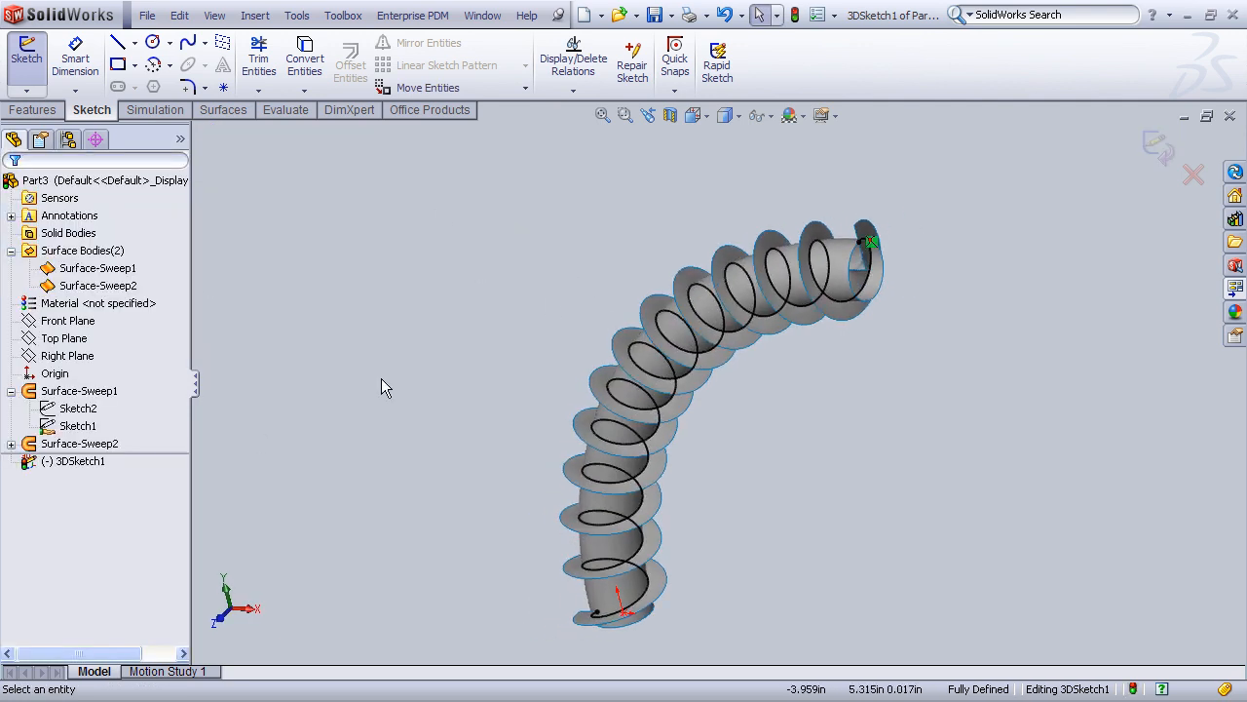
mouse_move(408, 497)
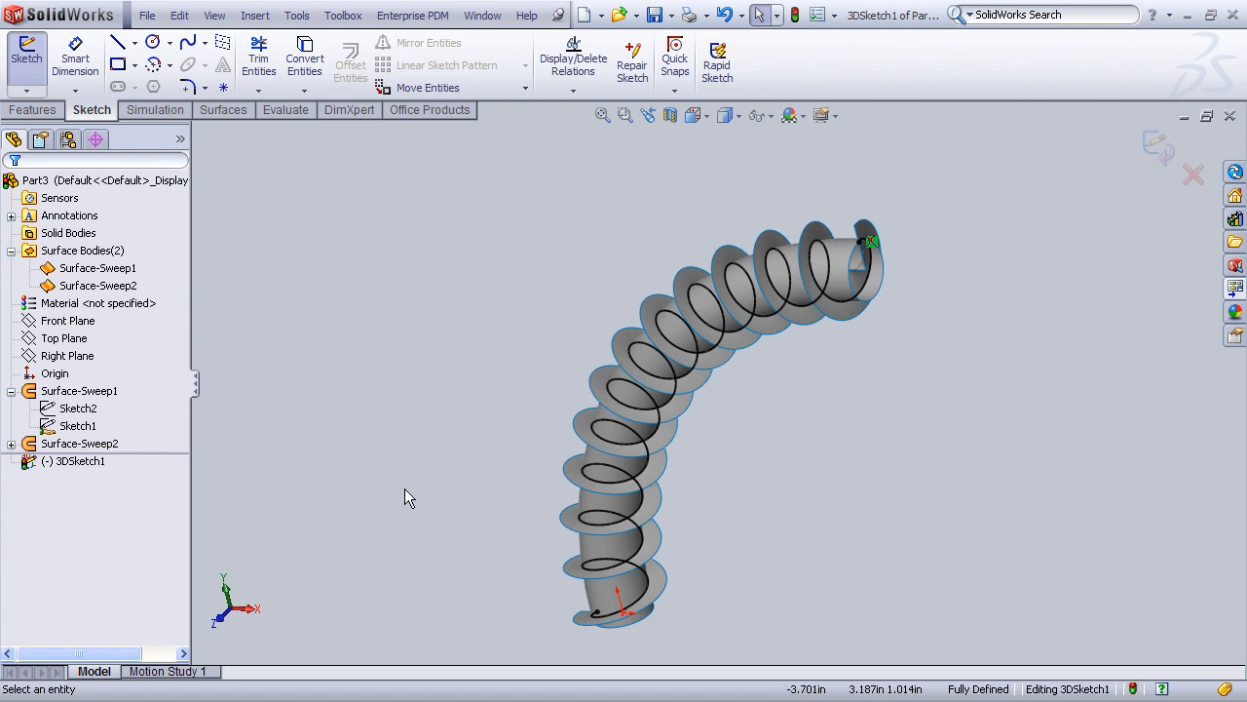
mouse_move(1153, 146)
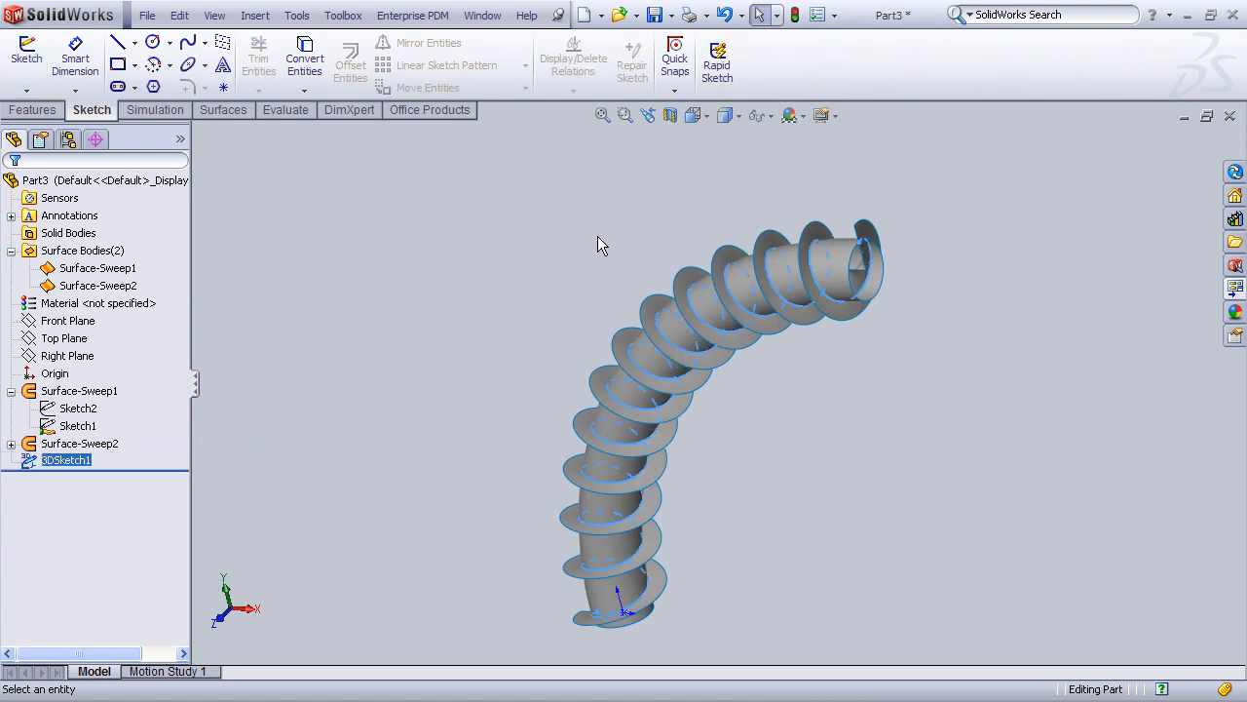
mouse_move(596, 260)
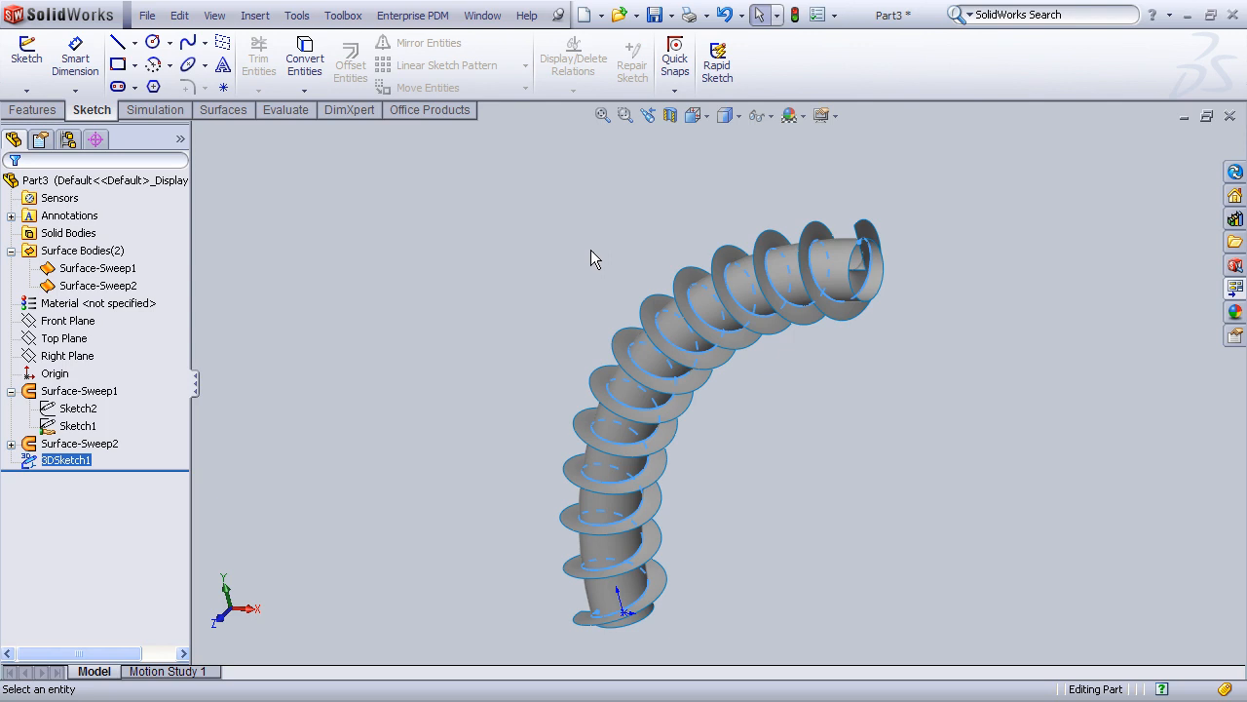
mouse_move(324, 305)
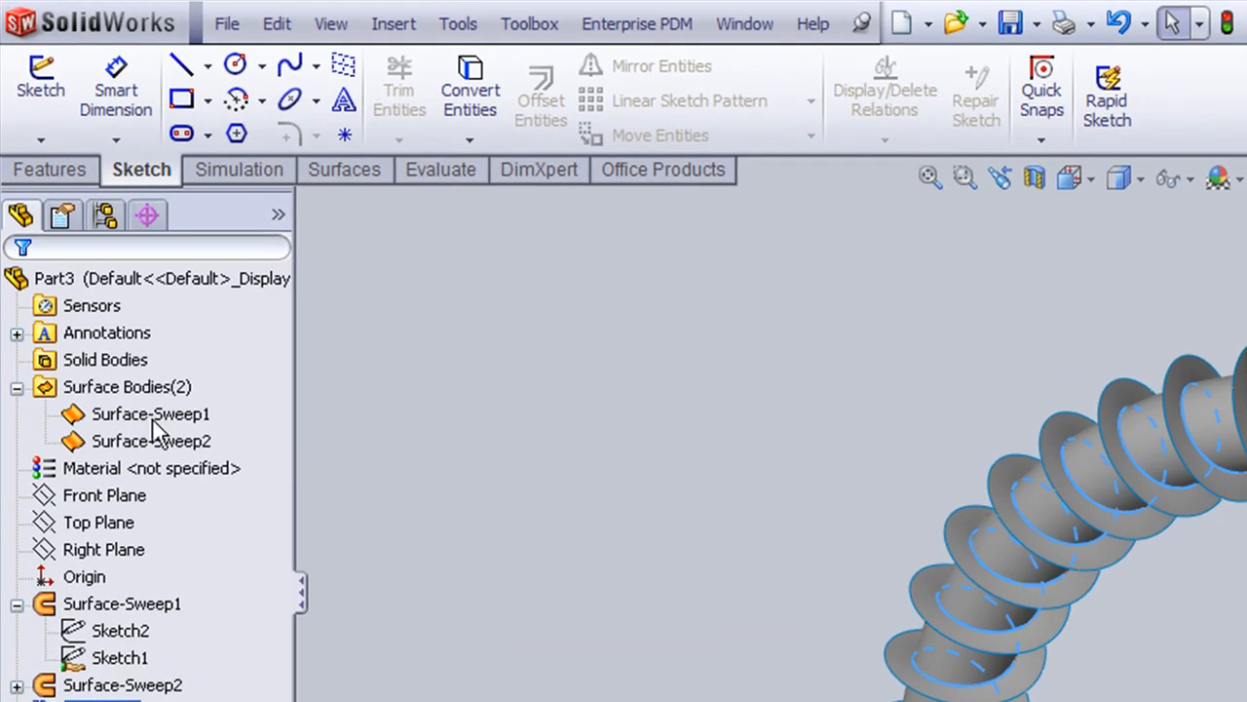
Step: Hide Surface-Sweep1 and Surface-Sweep2 so only the helical curve shows
left_click(152, 440)
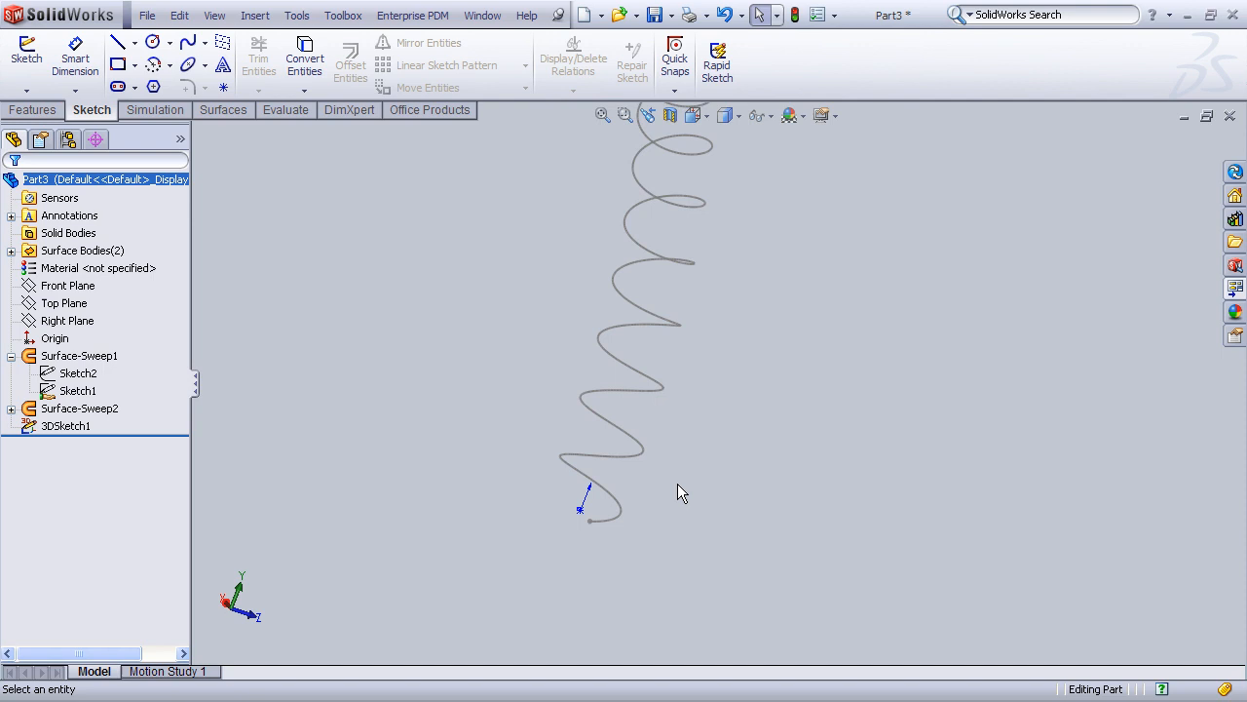
left_click(32, 110)
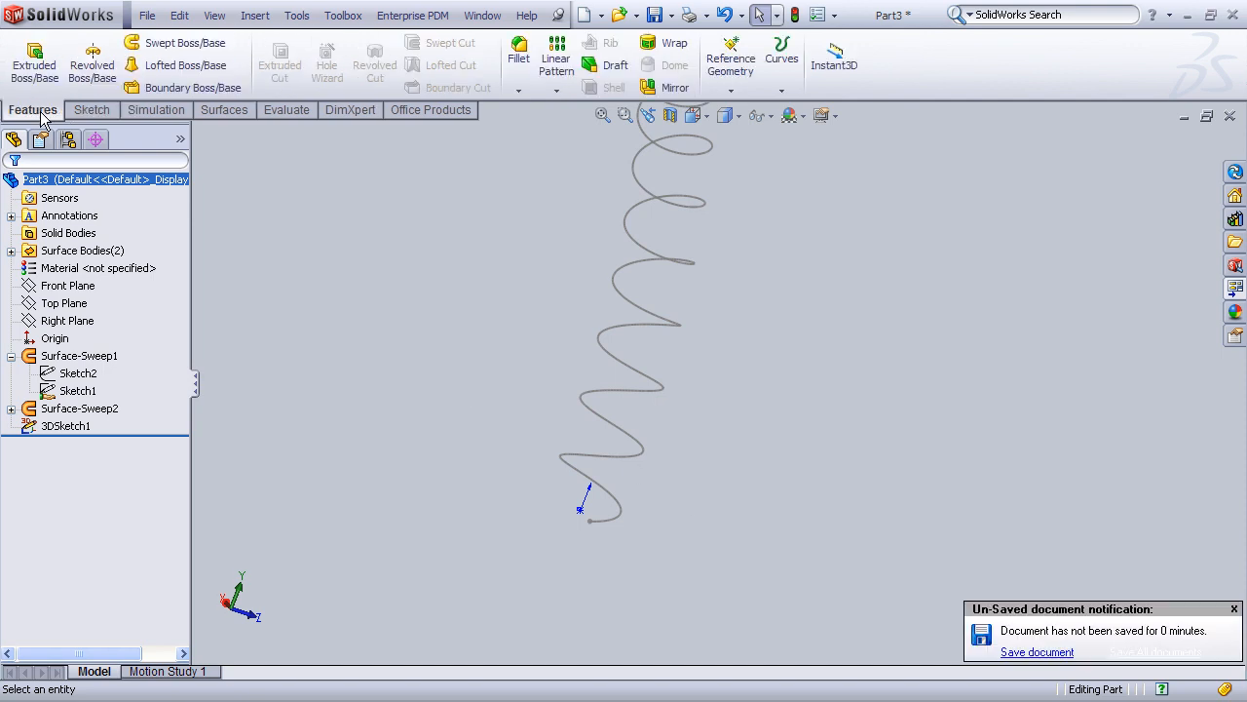
Step: Create Plane1 perpendicular to the helical curve at its end point
left_click(731, 50)
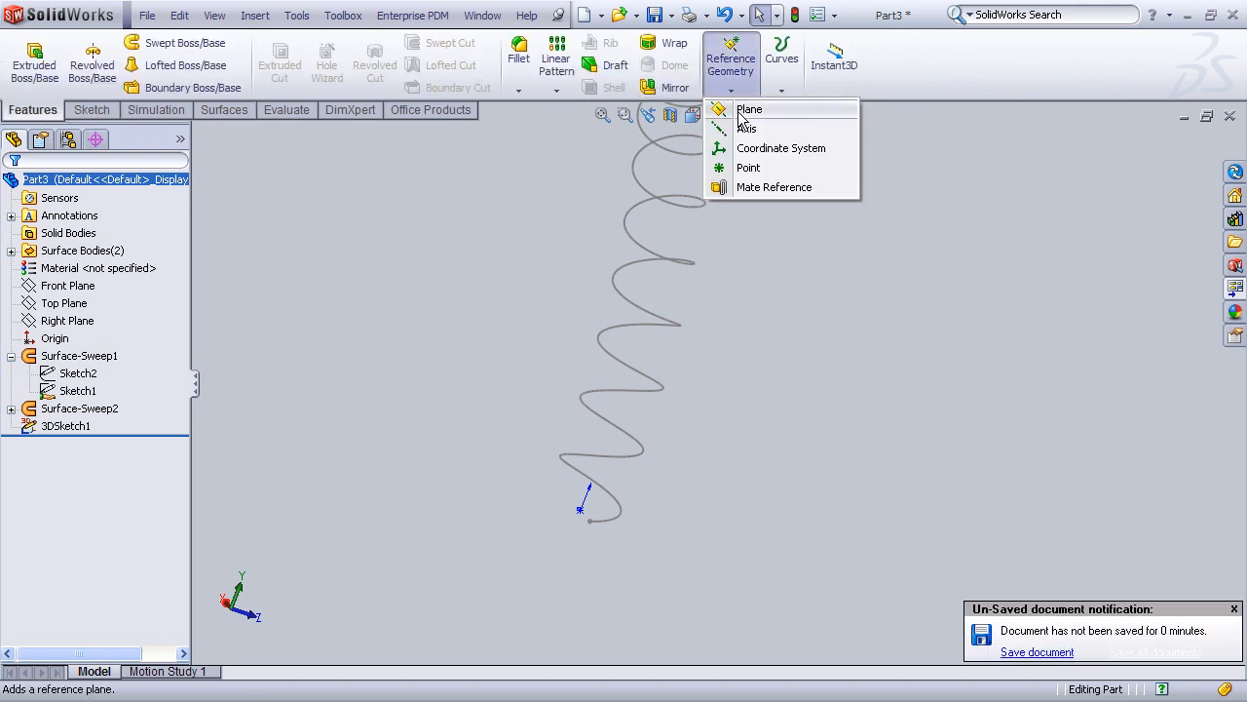
left_click(748, 109)
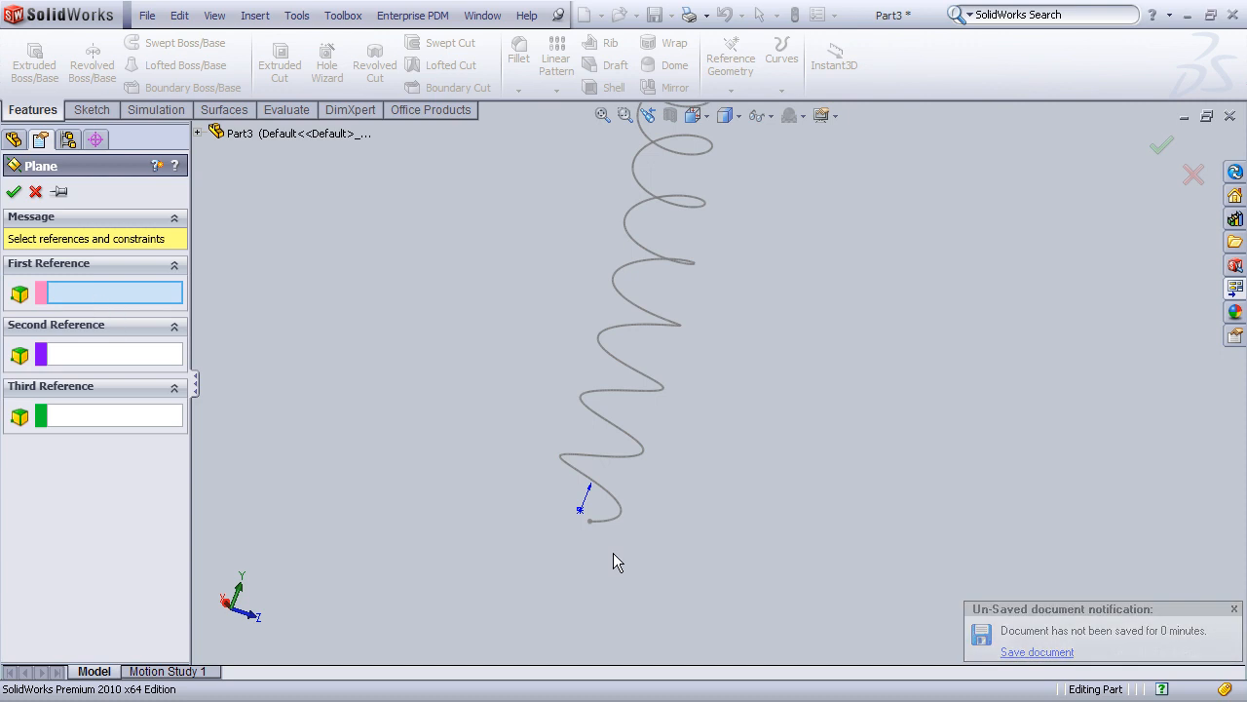
left_click(589, 523)
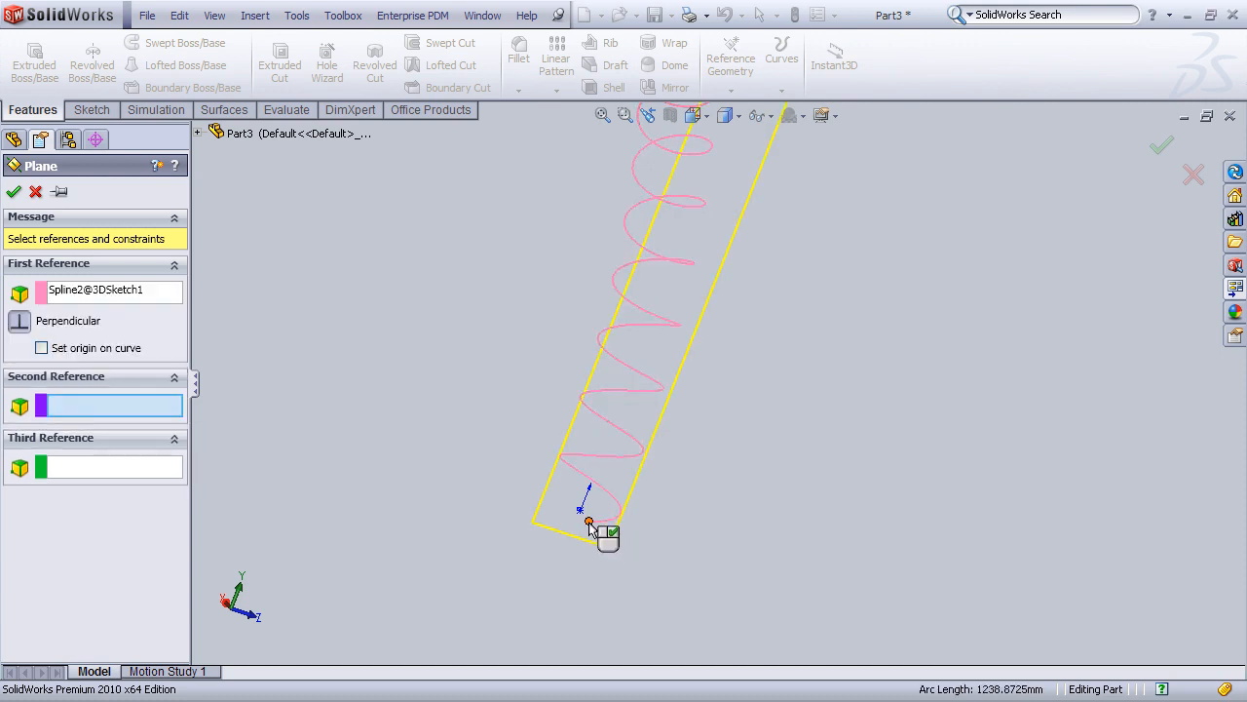
left_click(587, 522)
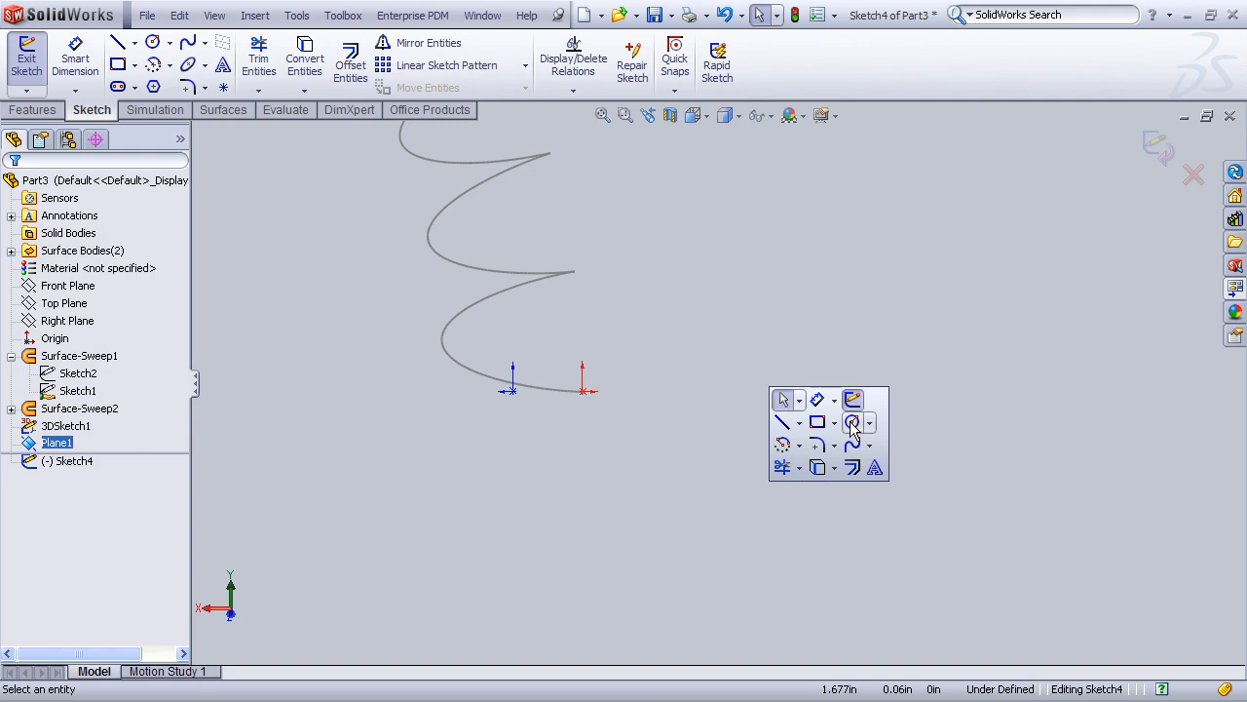
Step: Draw a circle beside the curve's end and dimension it to 0.250 diameter
left_click(851, 423)
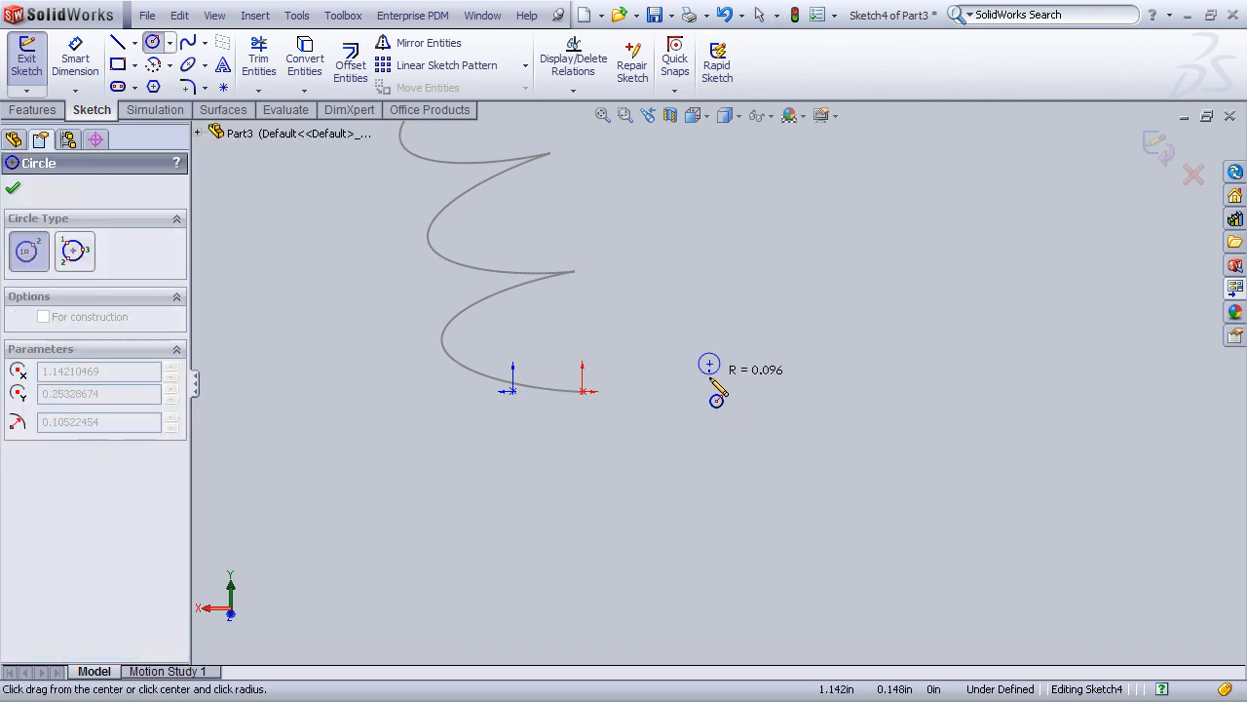
left_click_drag(709, 365, 725, 429)
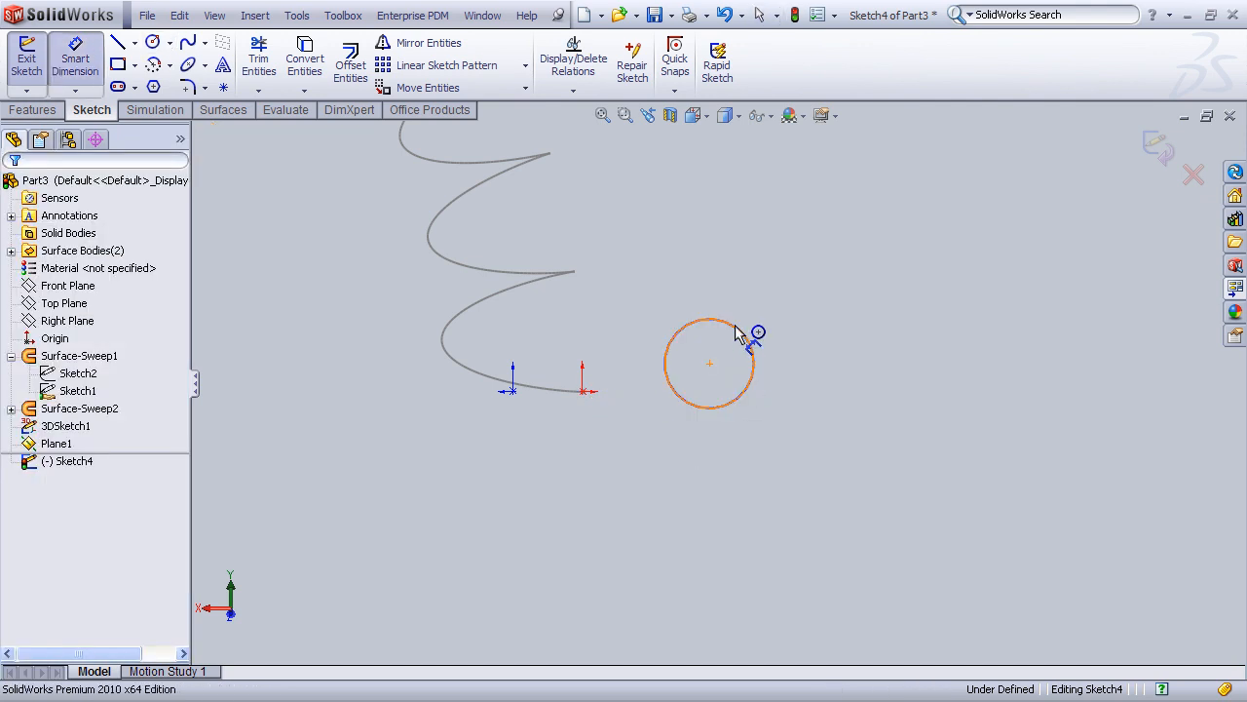
left_click(747, 335)
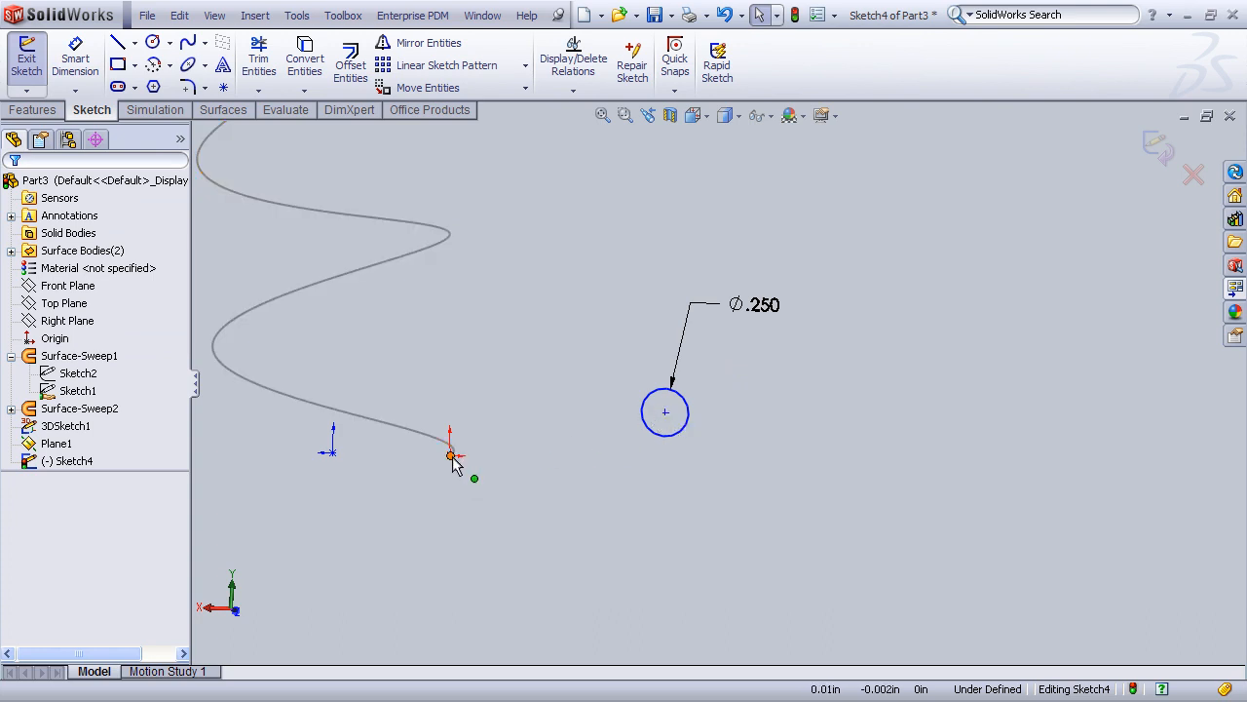
Step: Attempt a Pierce relation between the circle centre and the helical curve, dismissing the warning
left_click(62, 439)
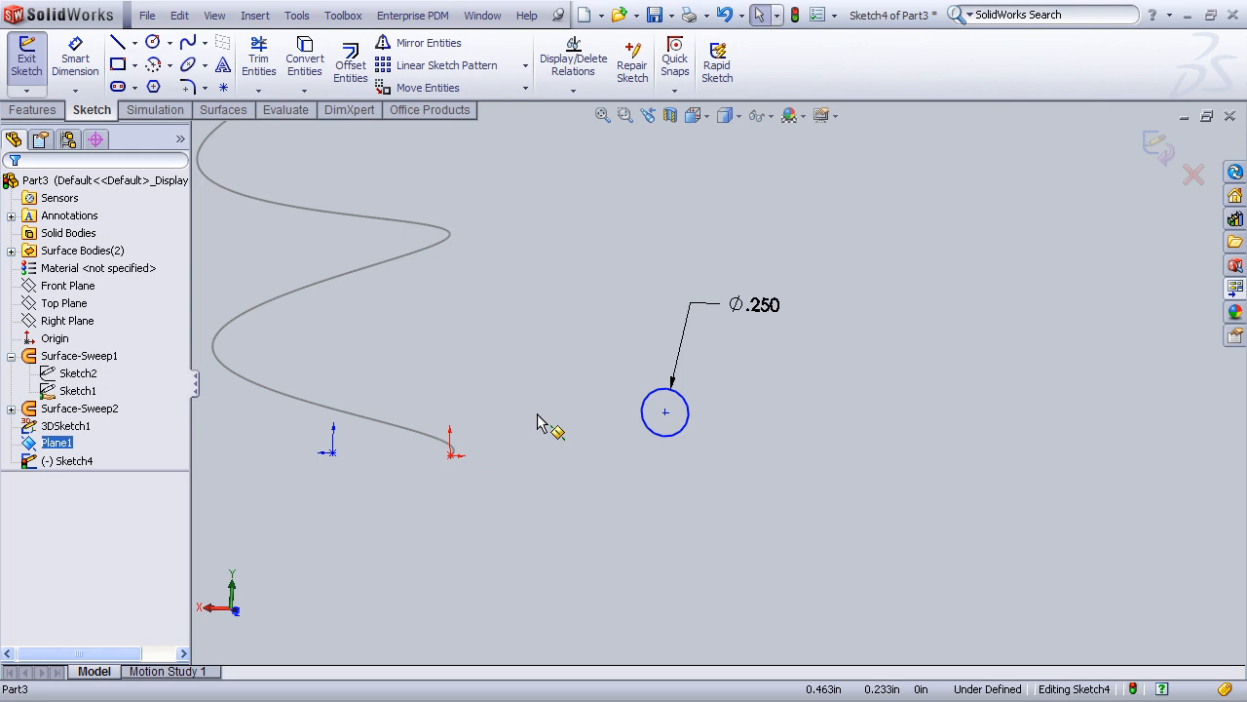
mouse_move(550, 440)
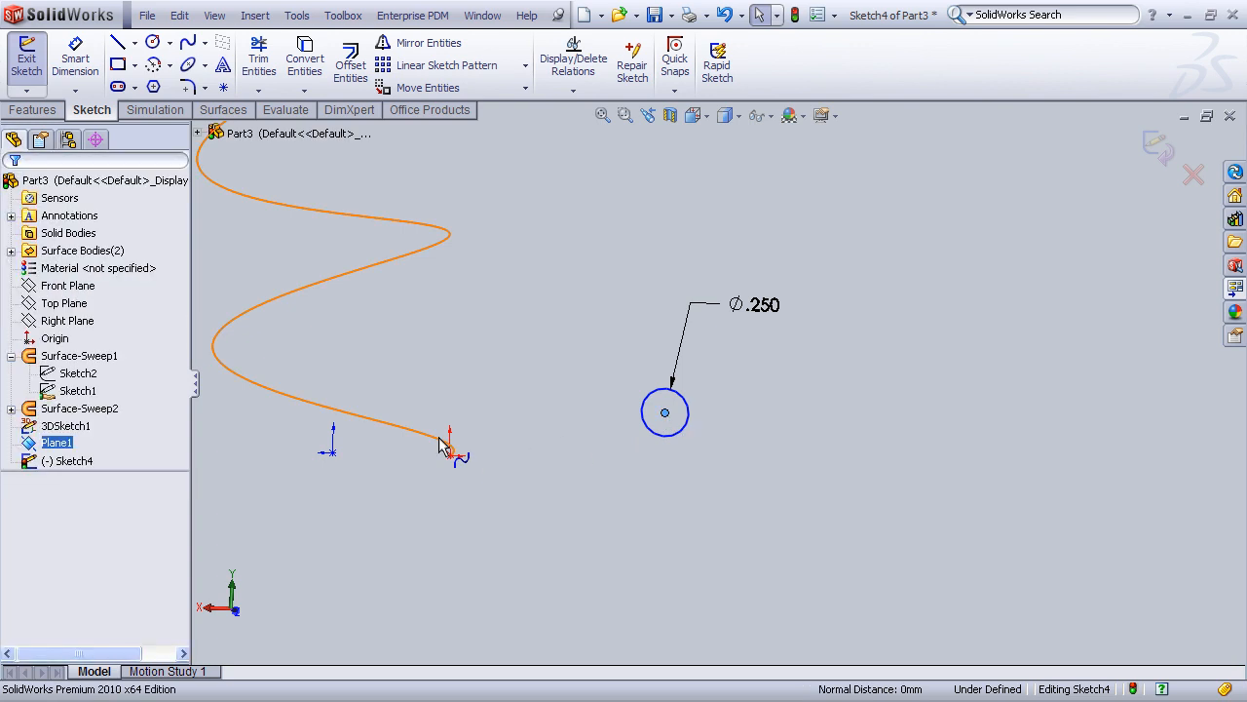
left_click(429, 438)
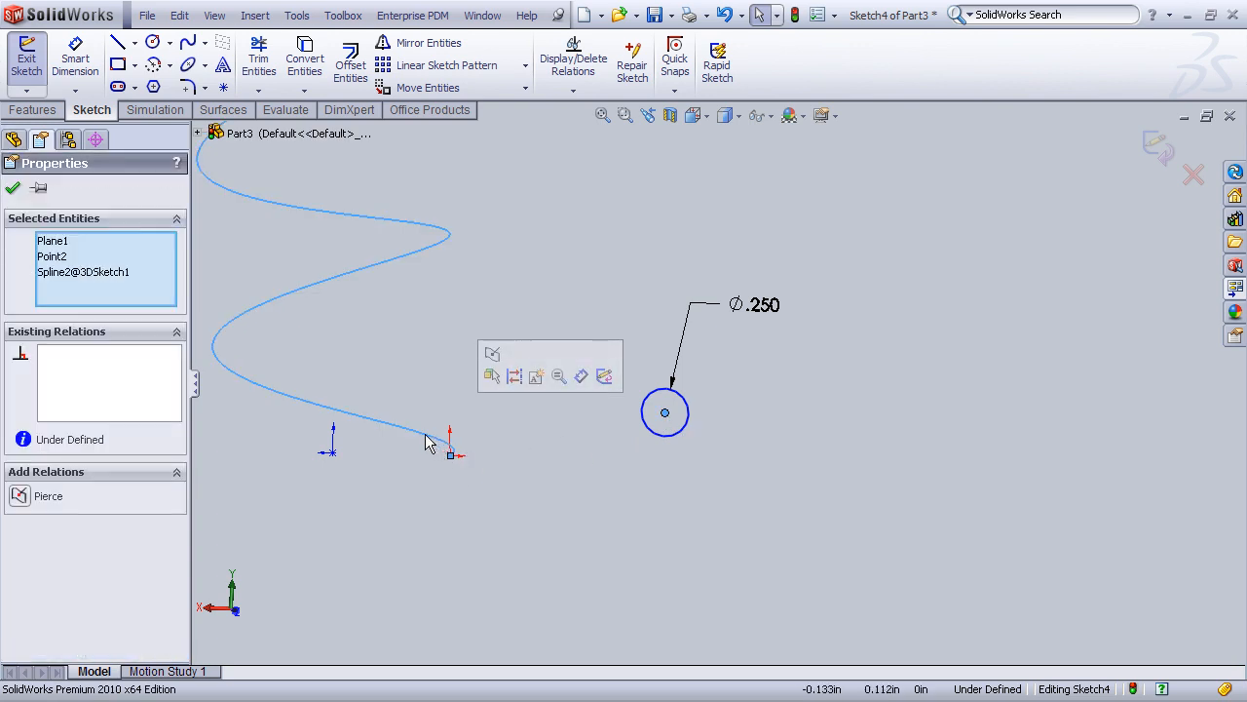
right_click(52, 241)
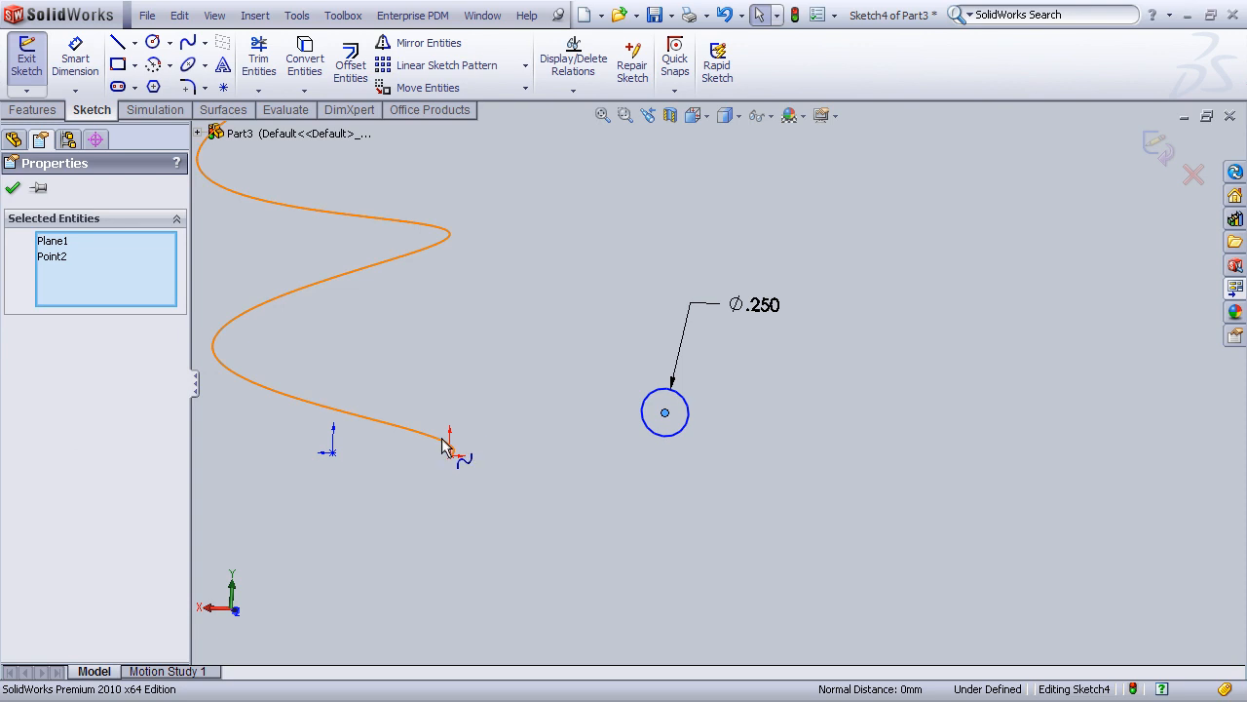
left_click(446, 448)
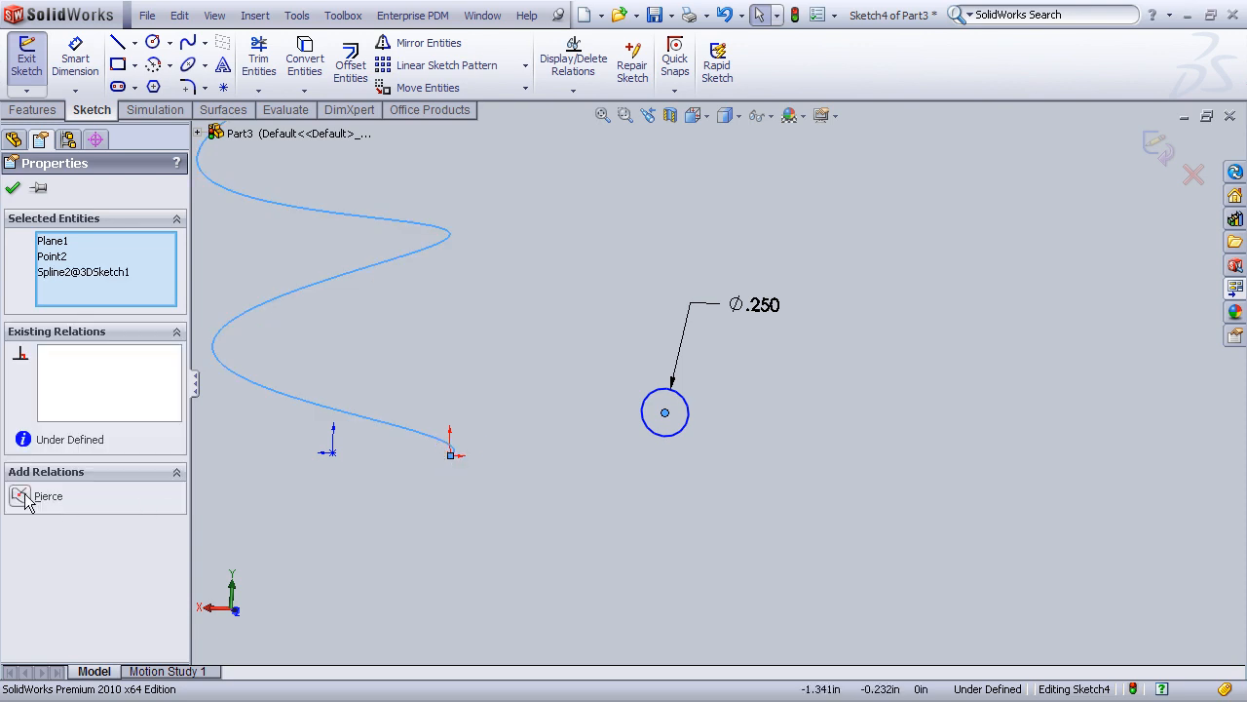
left_click(21, 497)
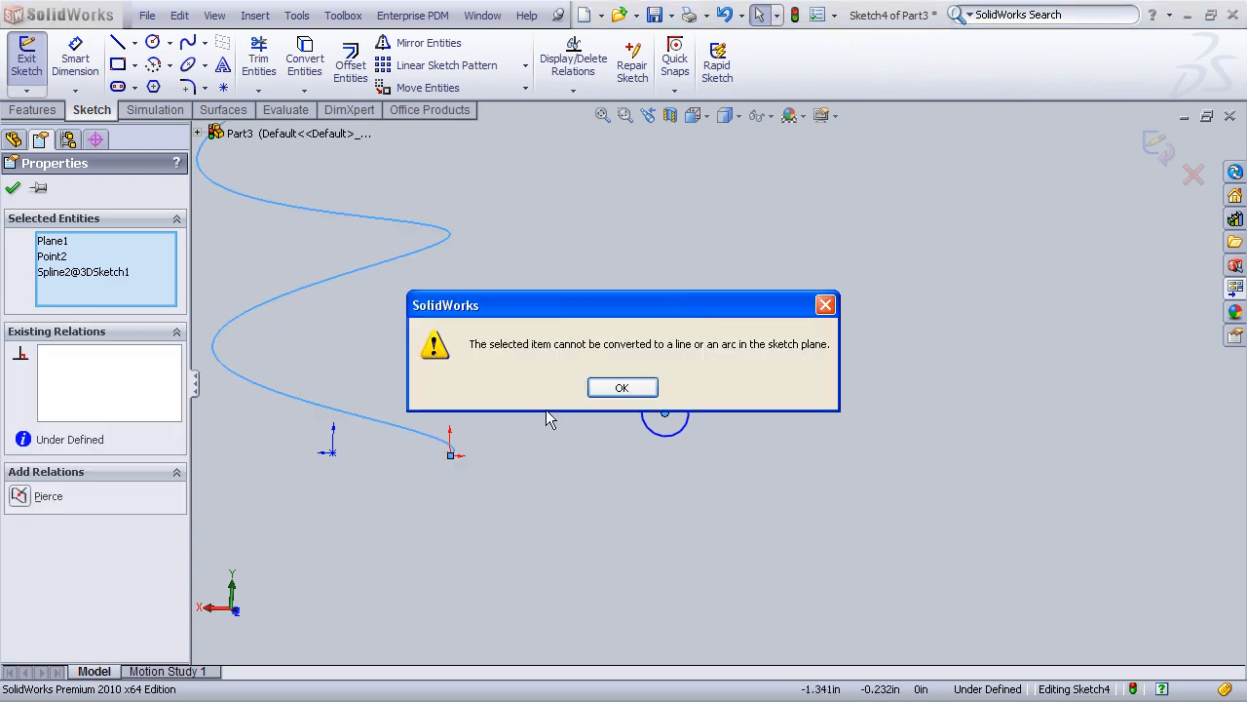
left_click(622, 386)
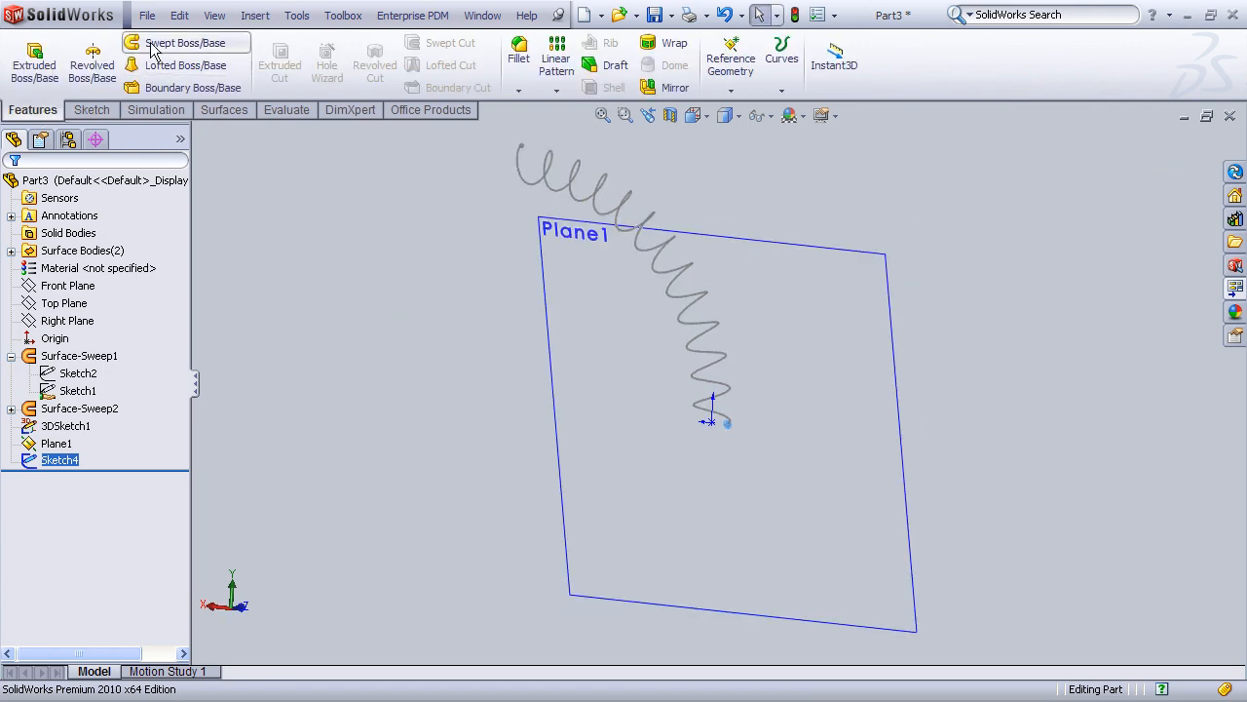
Step: Start a Swept Boss/Base using the 0.250 circle sketch as profile
left_click(186, 43)
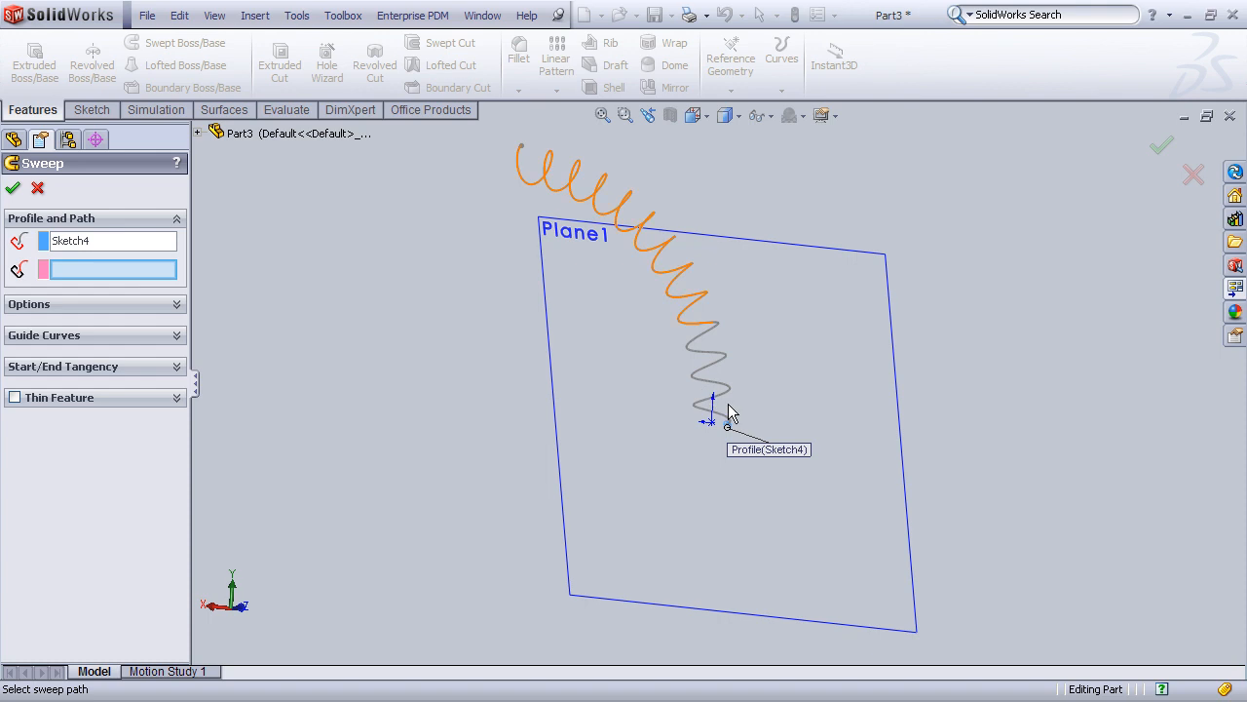